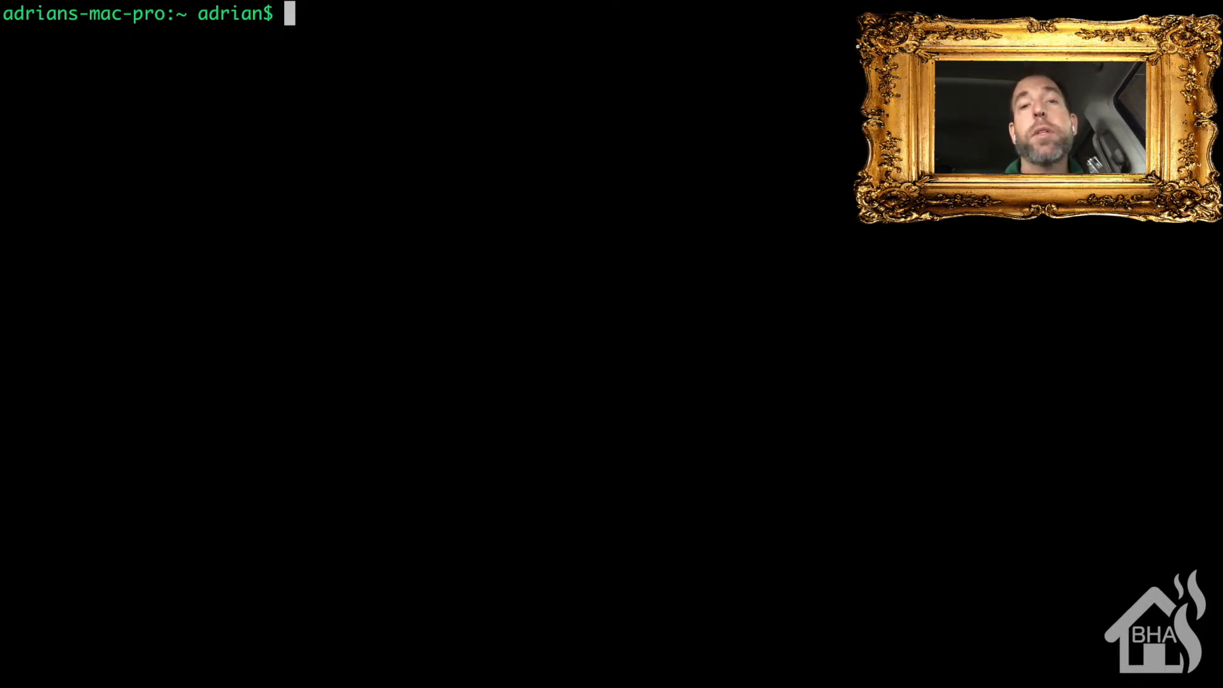
Stop the hass container with docker stop, then start removing it with docker rm.
text(do)
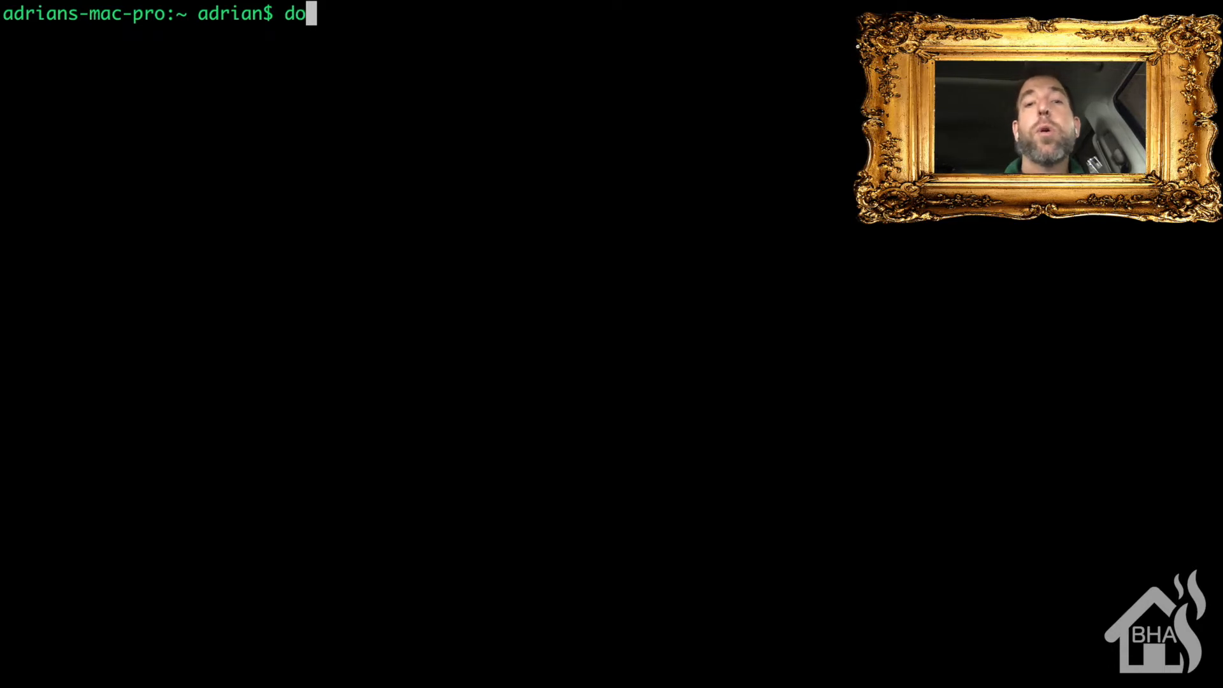
text(cker stop ha)
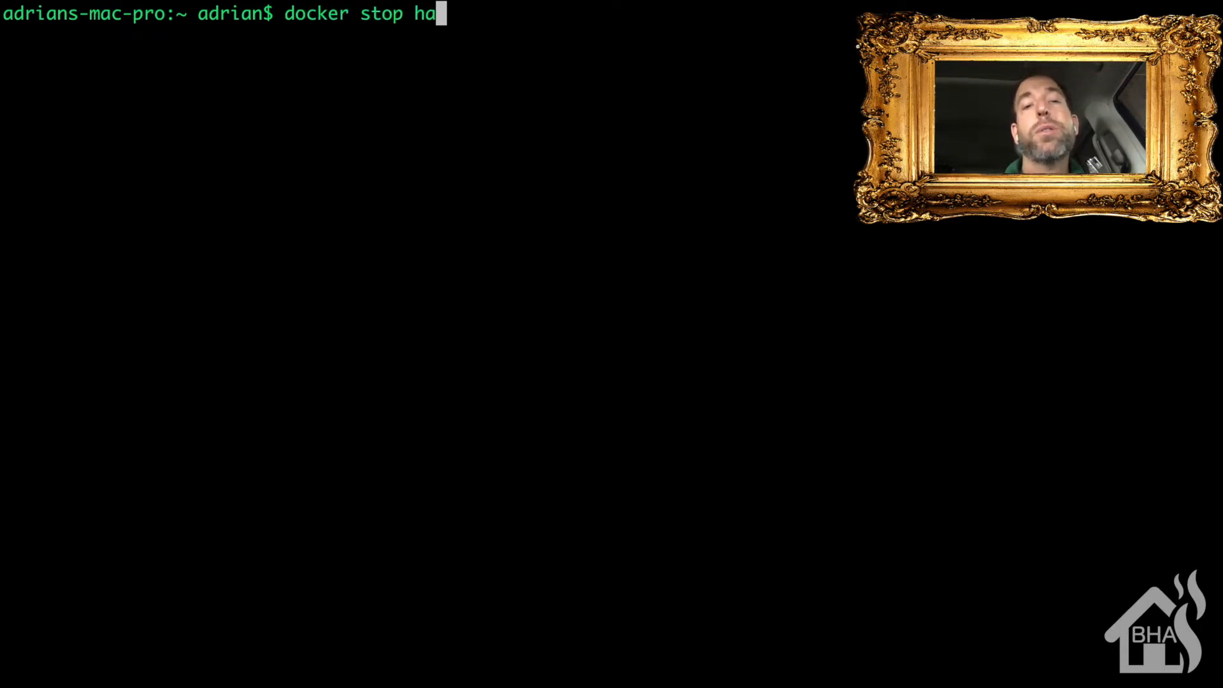
key(Return)
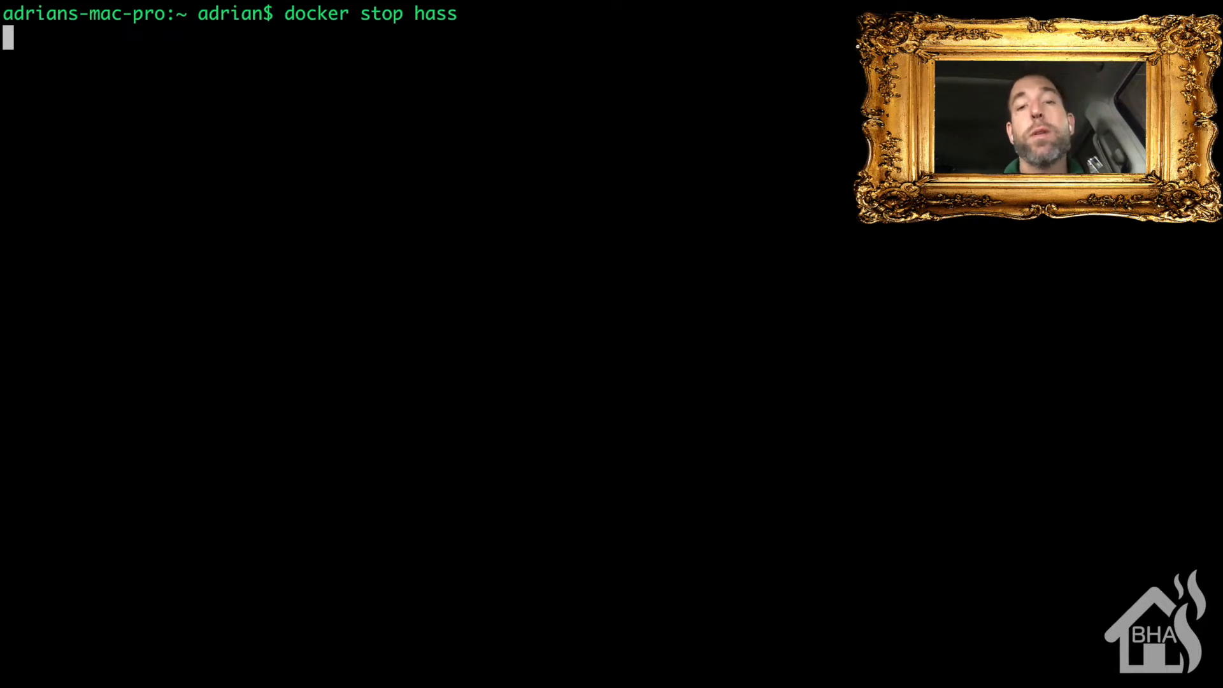
key(Return)
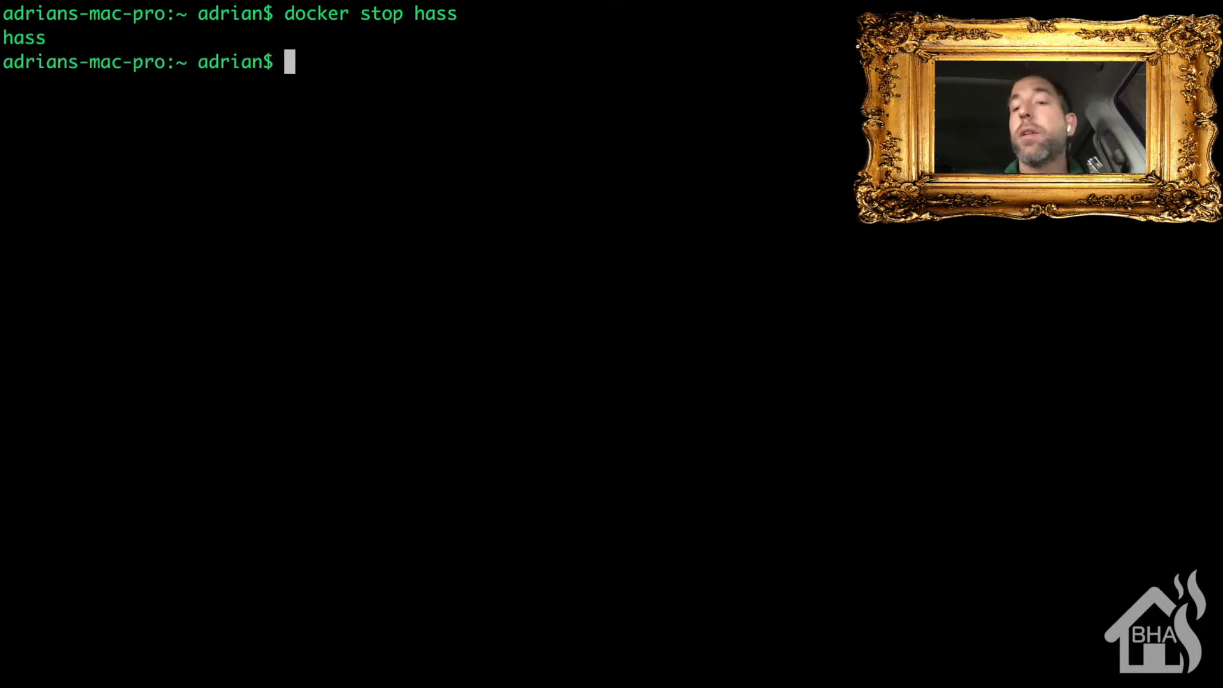
text(docker rm hass)
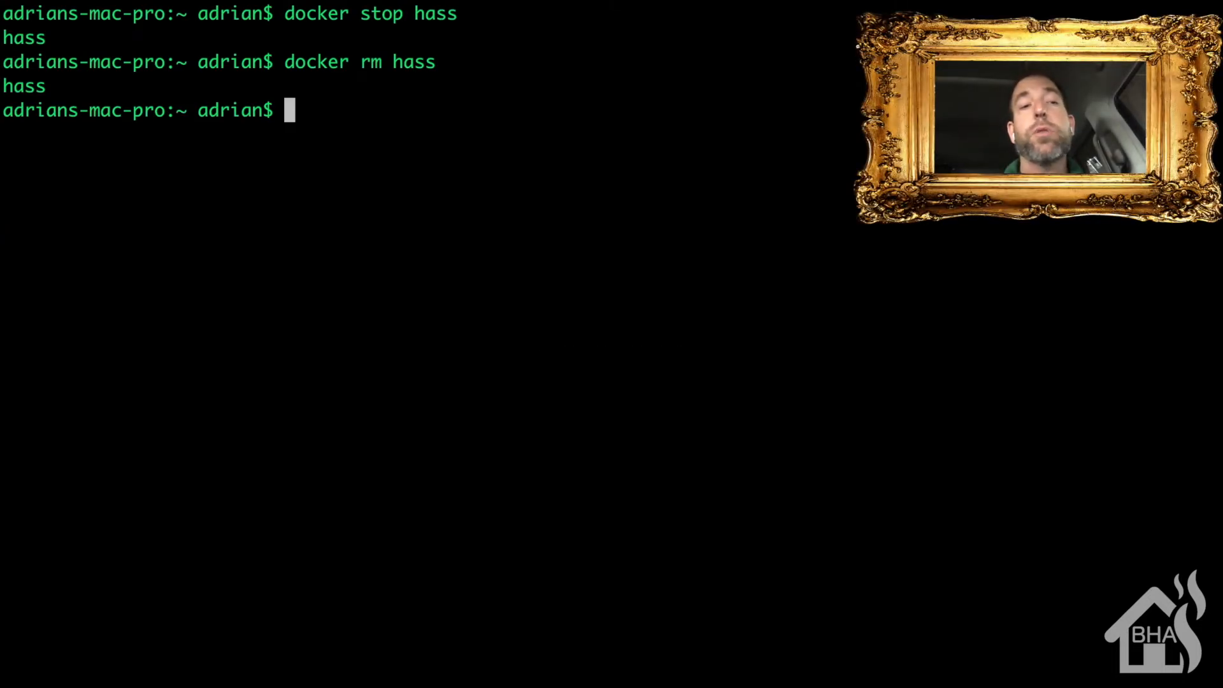
Pull the latest homeassistant/home-assistant image and clear back to a fresh prompt.
text(docker pull)
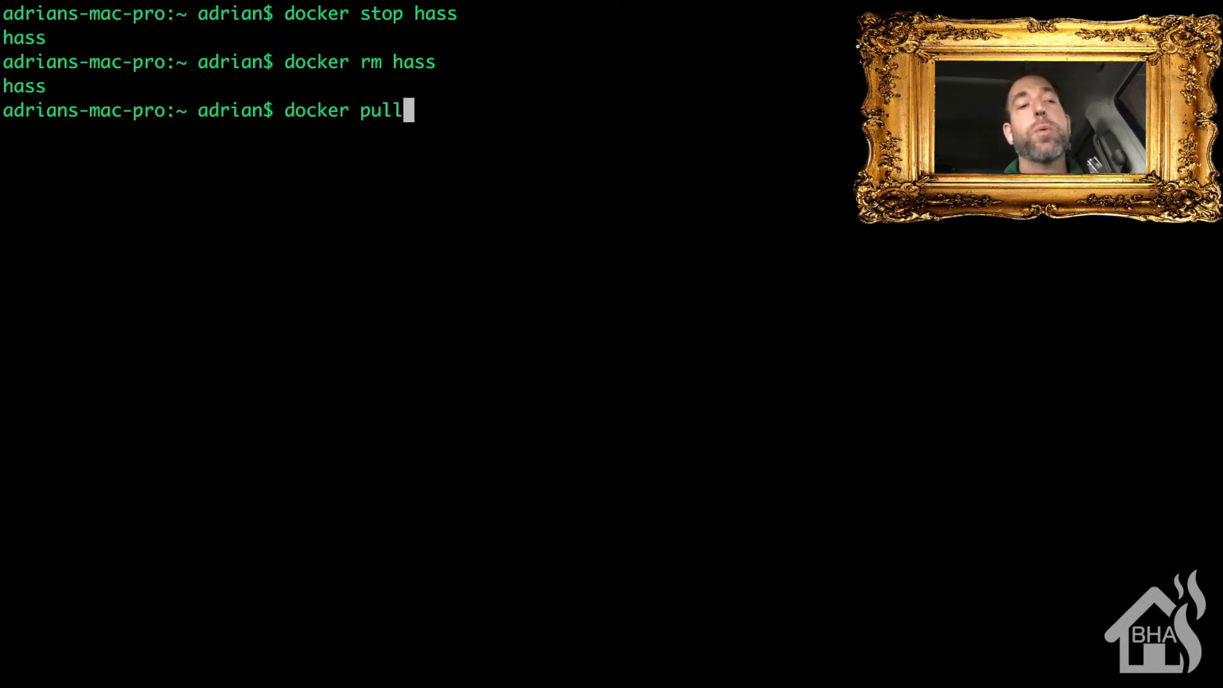
text(homeas)
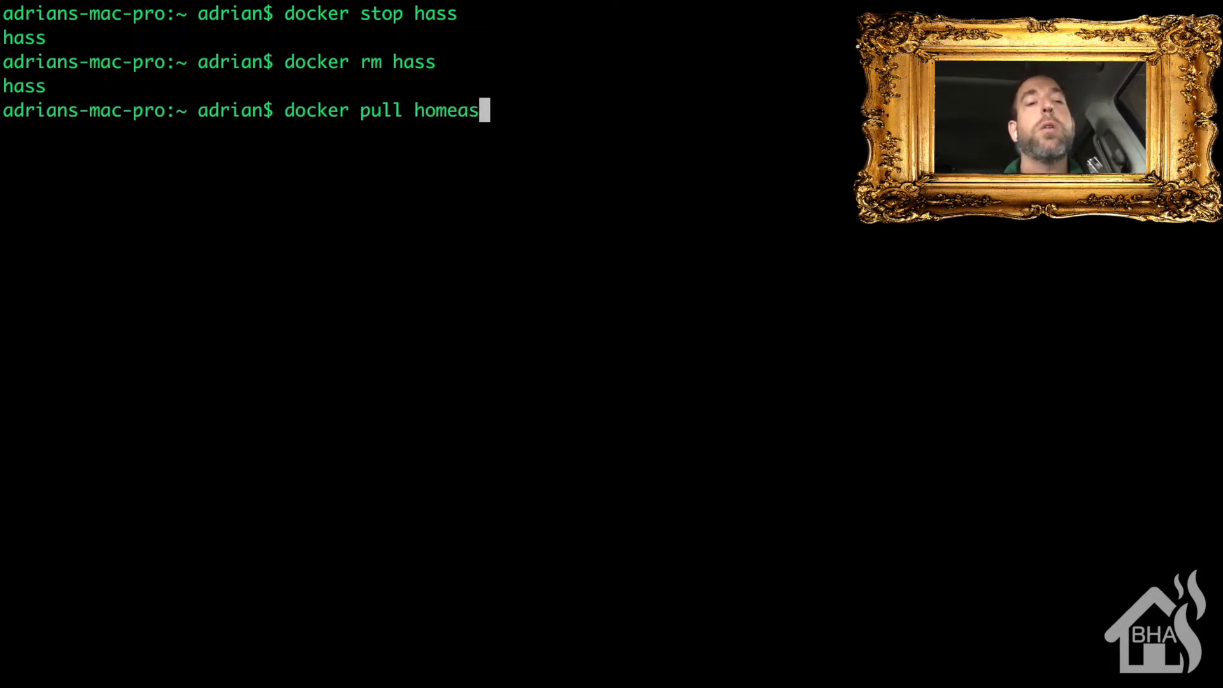
text(sistant)
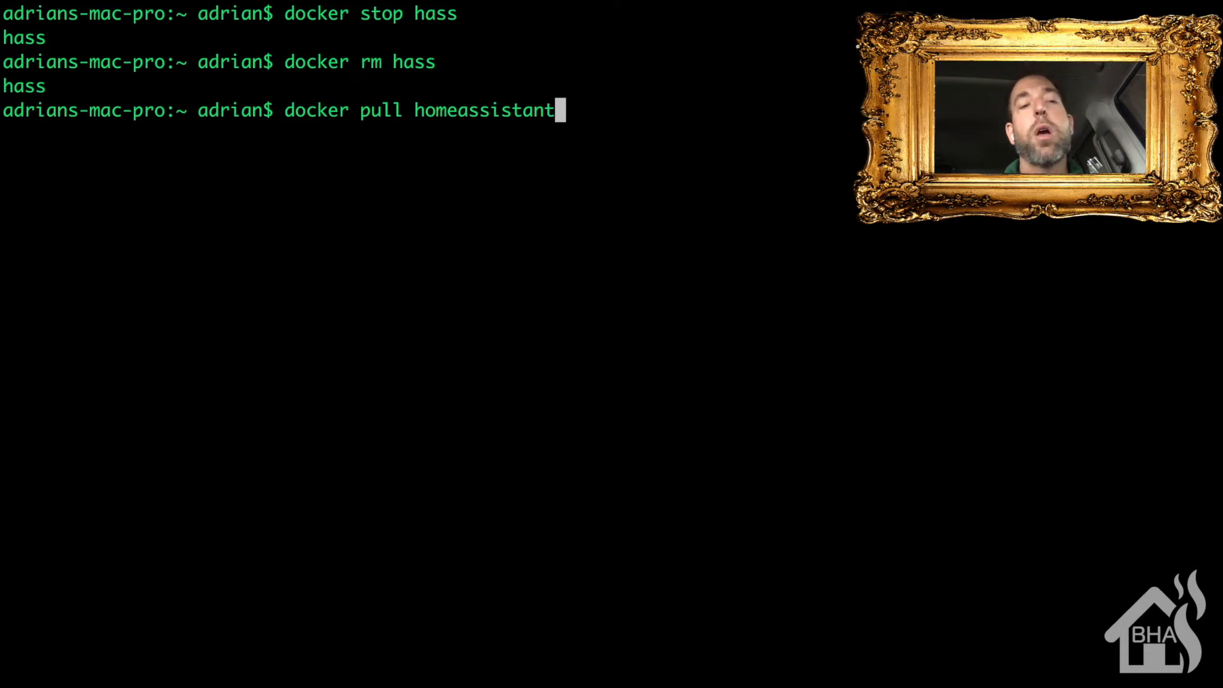
text(/home)
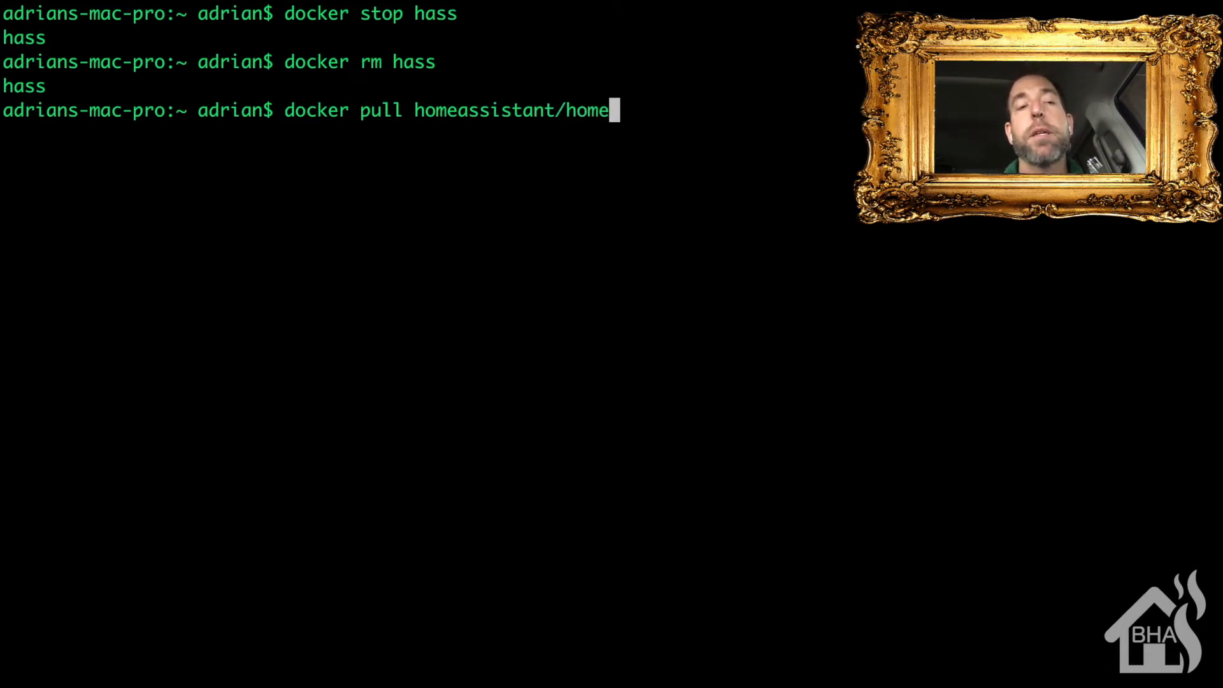
text(-assistant)
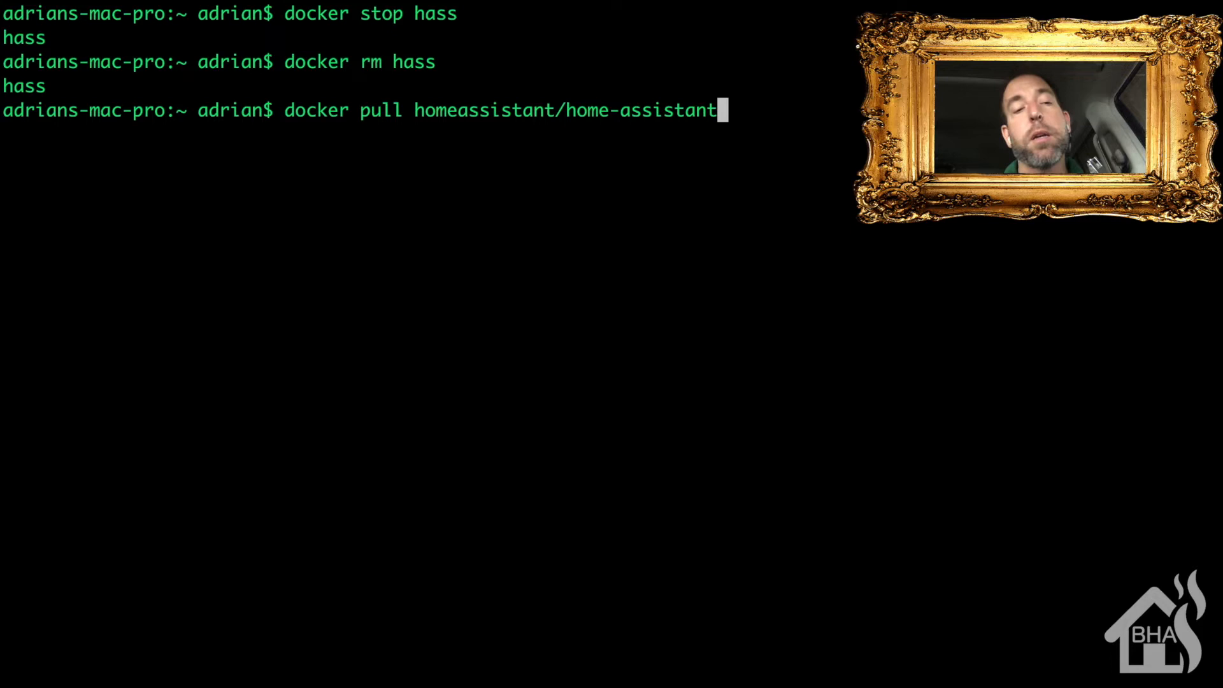
key(Return)
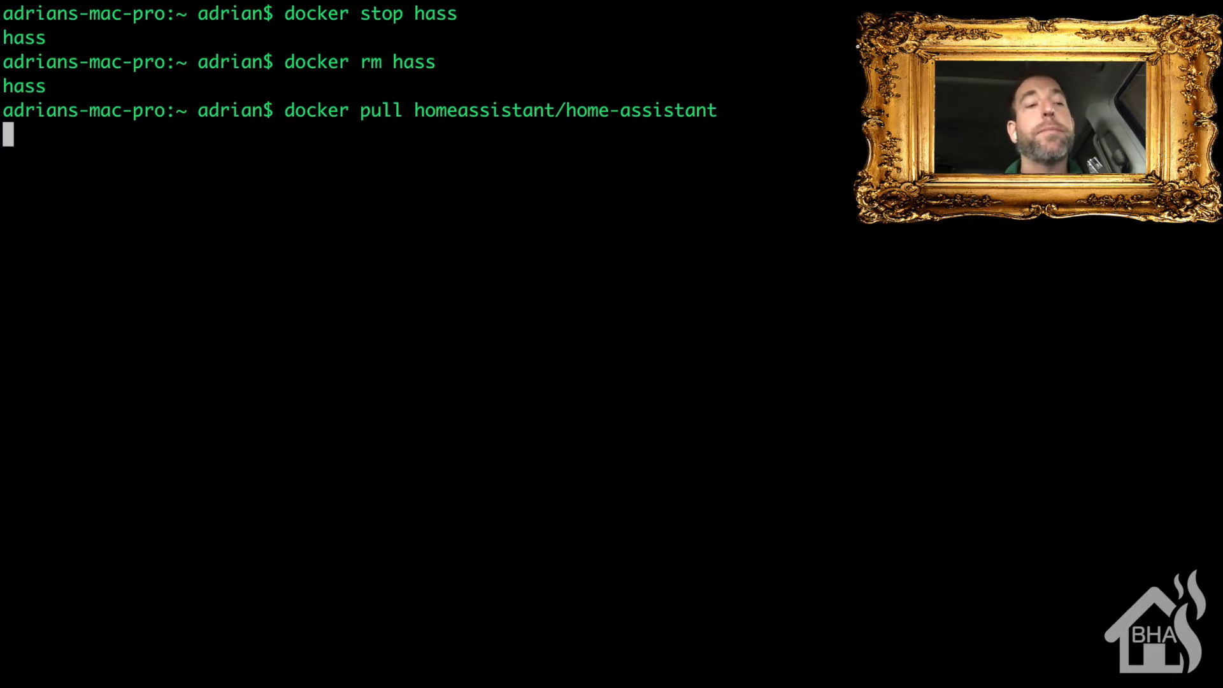
key(Return)
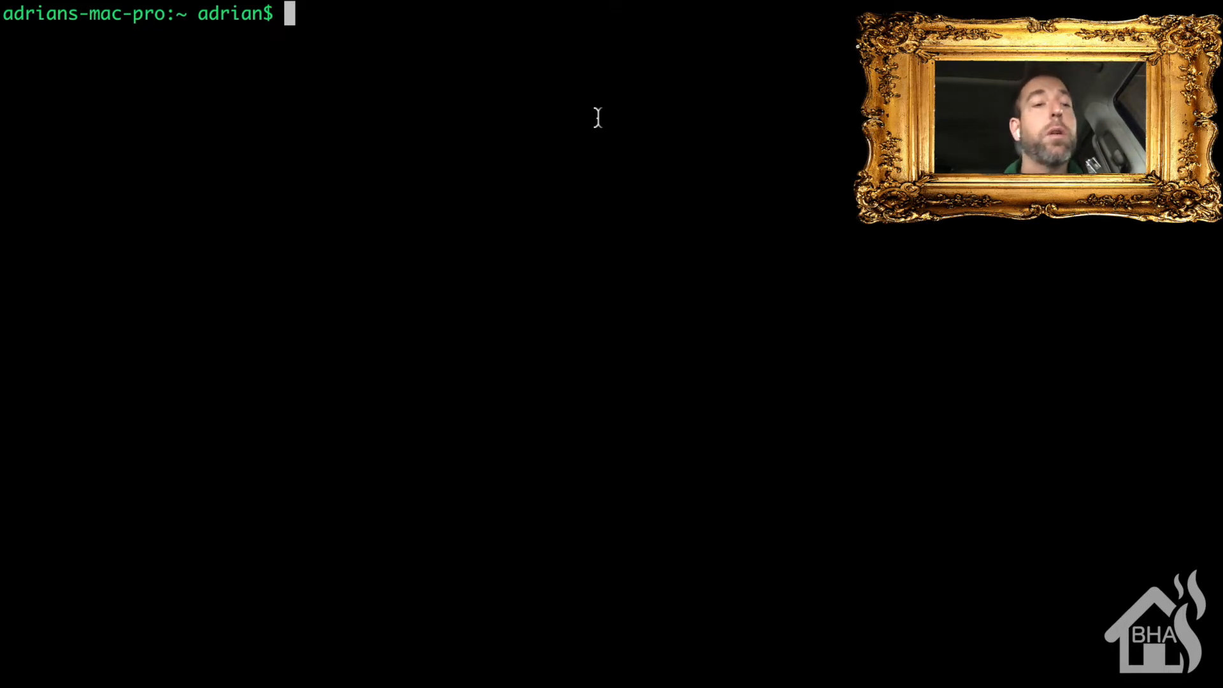
Begin docker run -d with --name="hass" and --restart on-failure, continued over backslash lines.
text(doc)
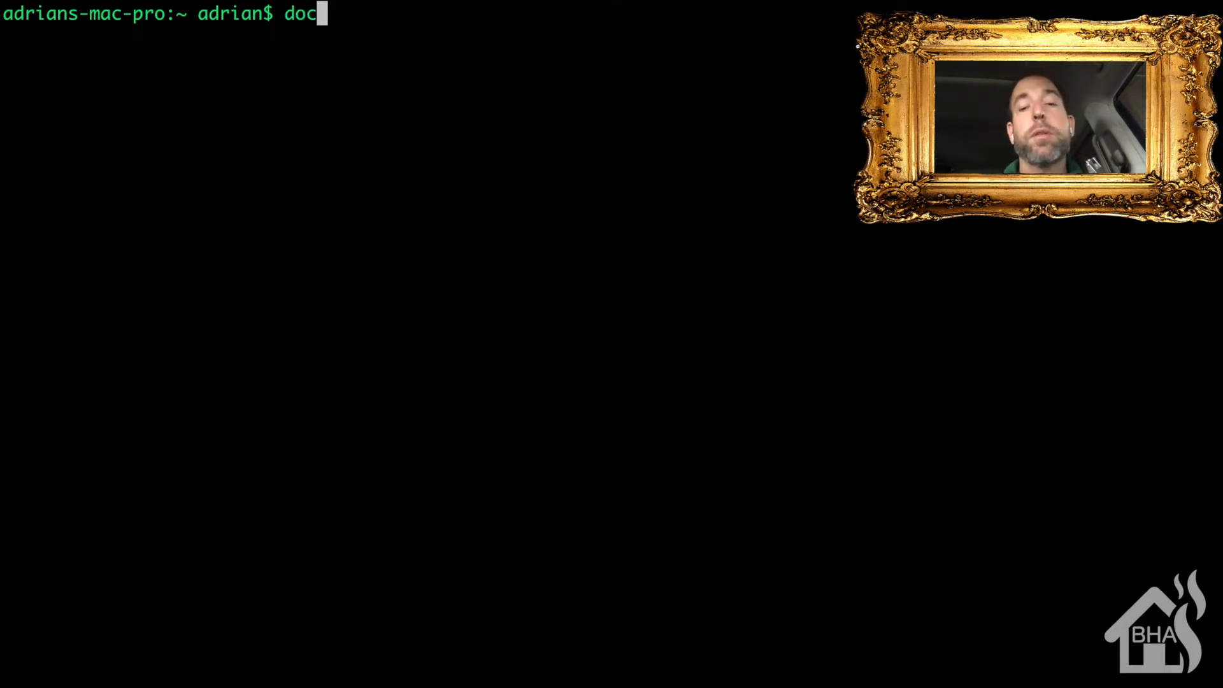
text(ker r)
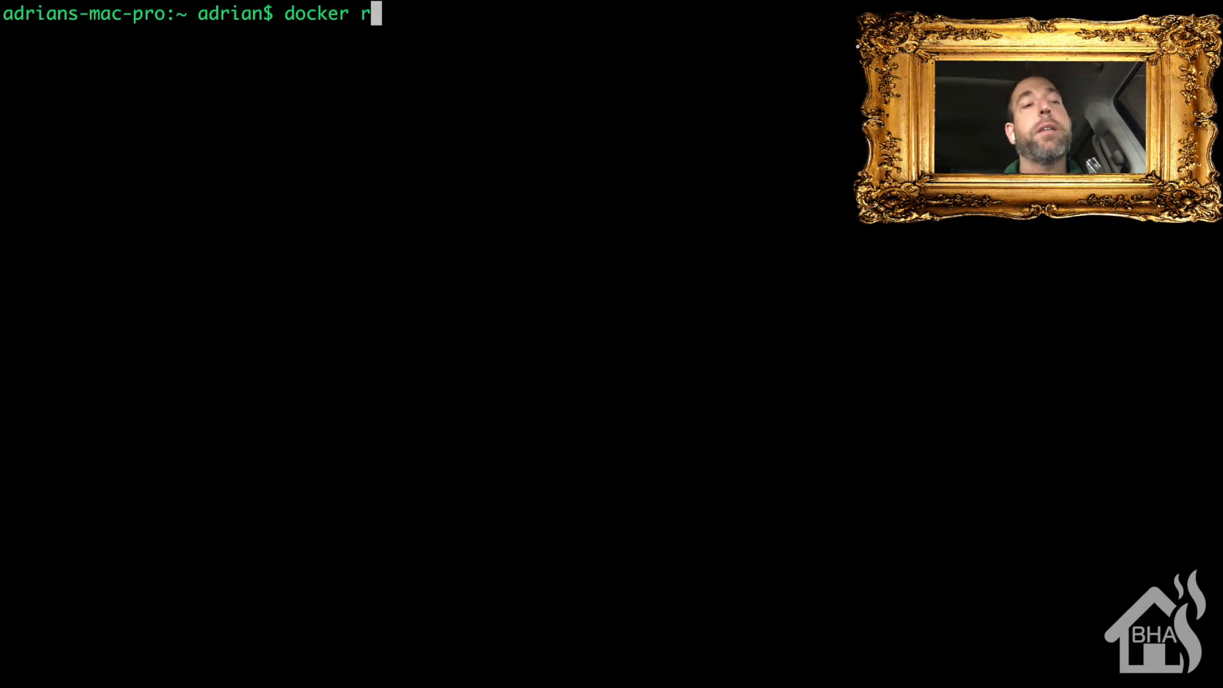
text(un -d \)
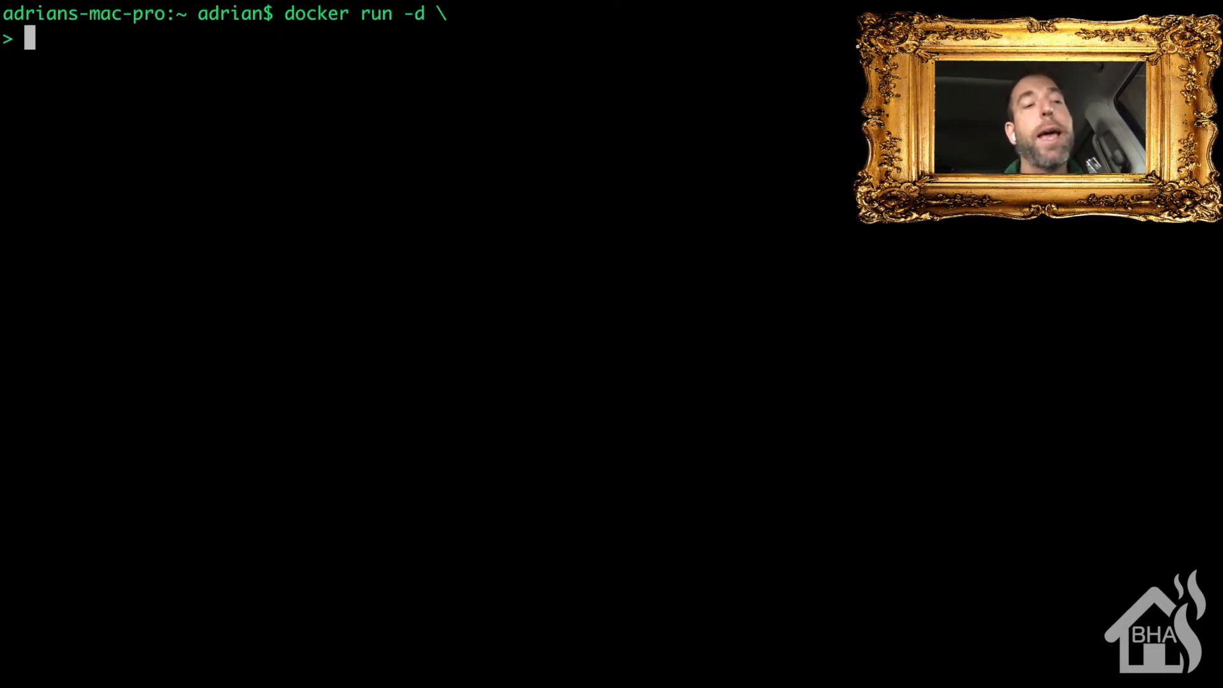
text(--name)
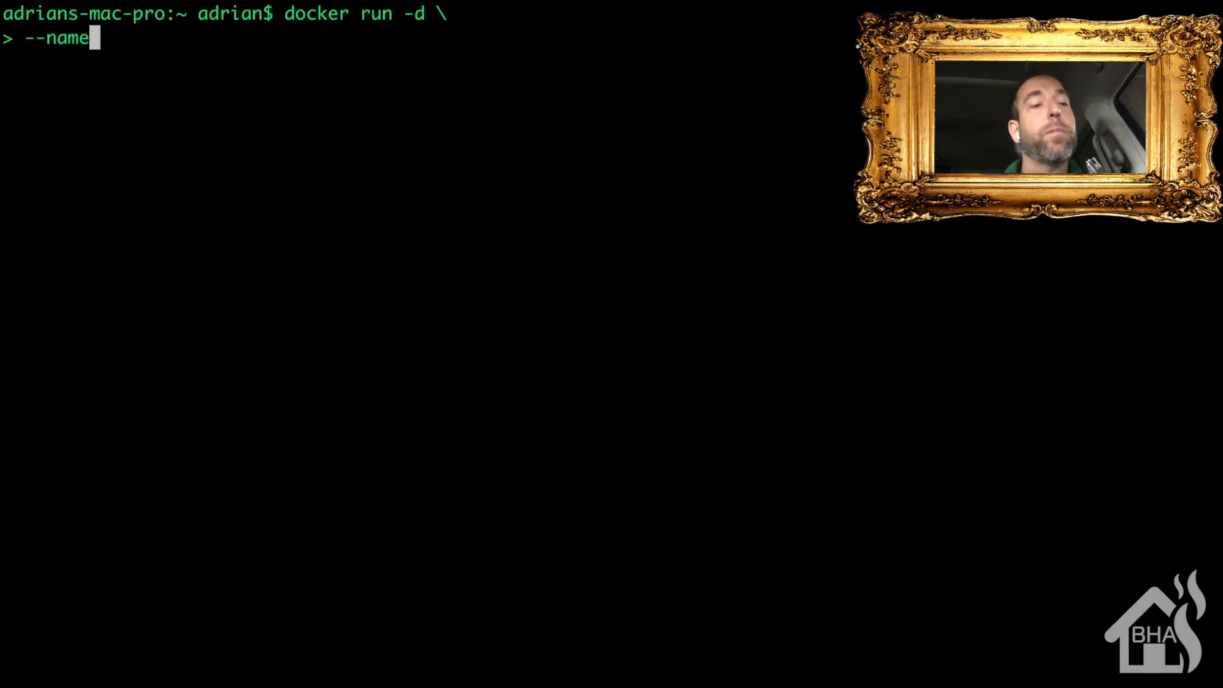
text(="hass")
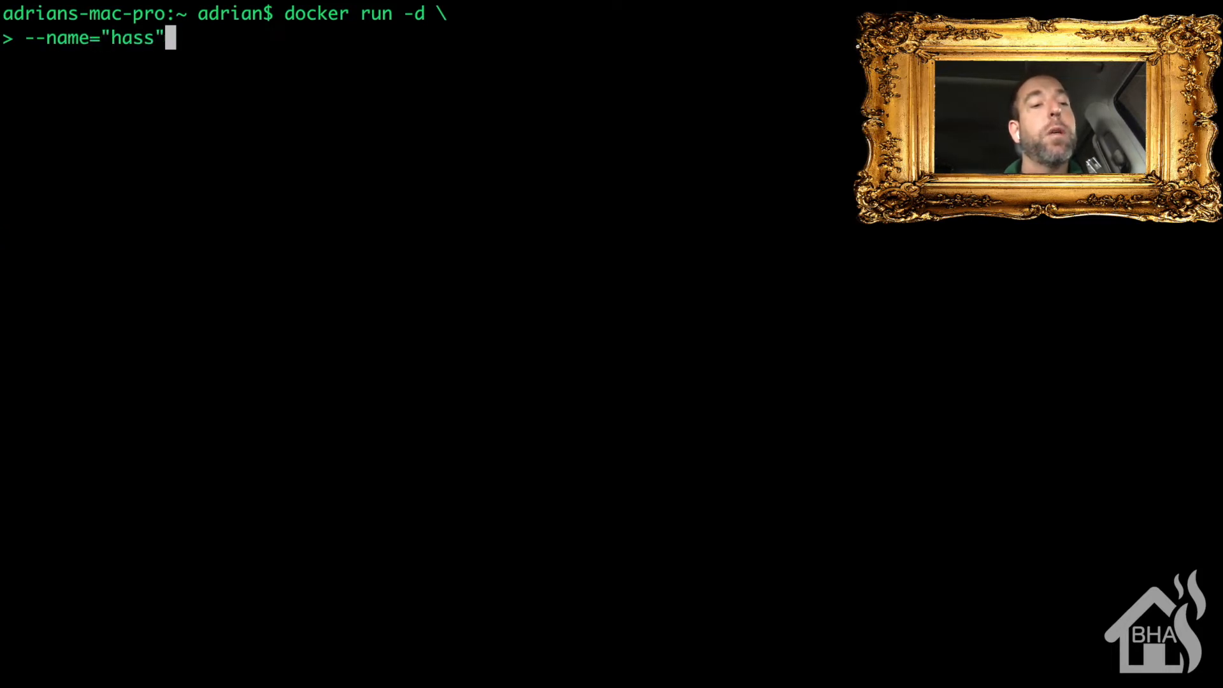
key(Return)
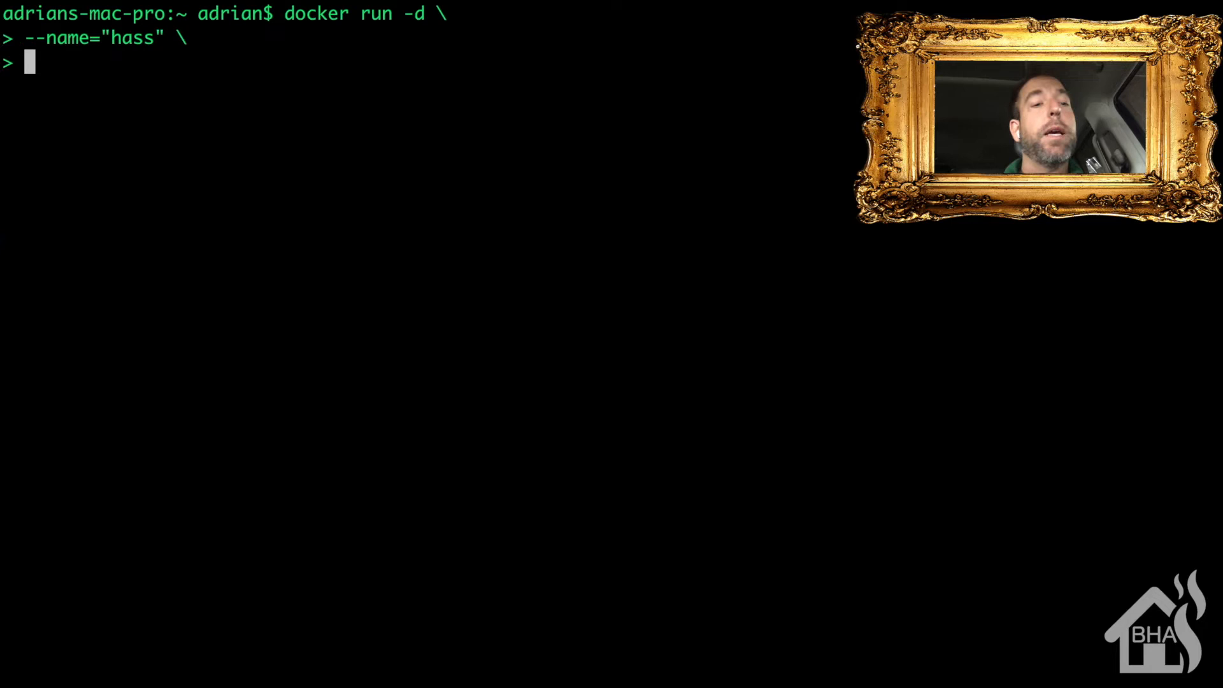
text(--re)
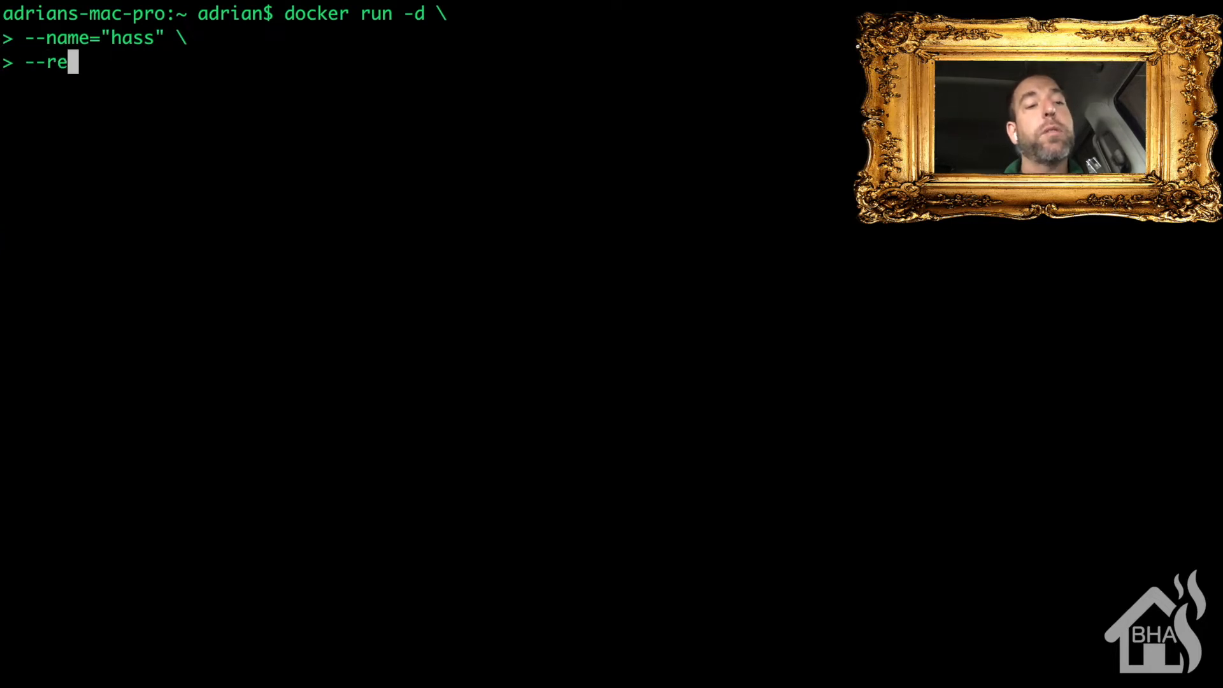
text(sta)
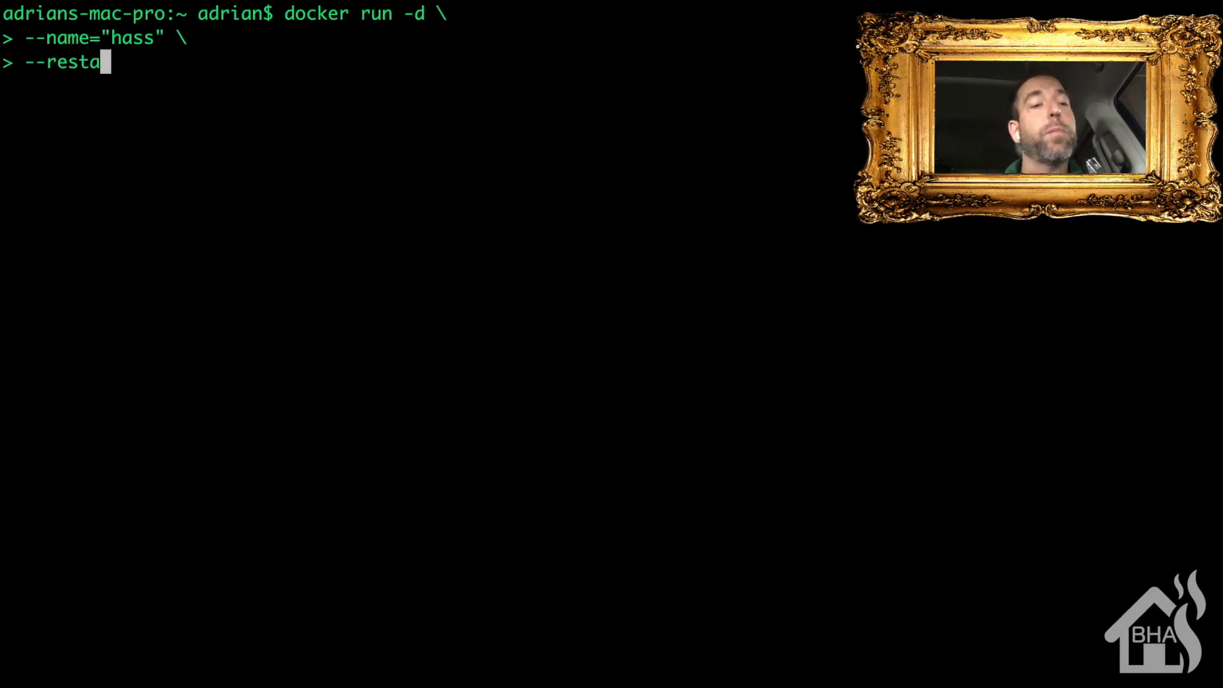
text(rt on)
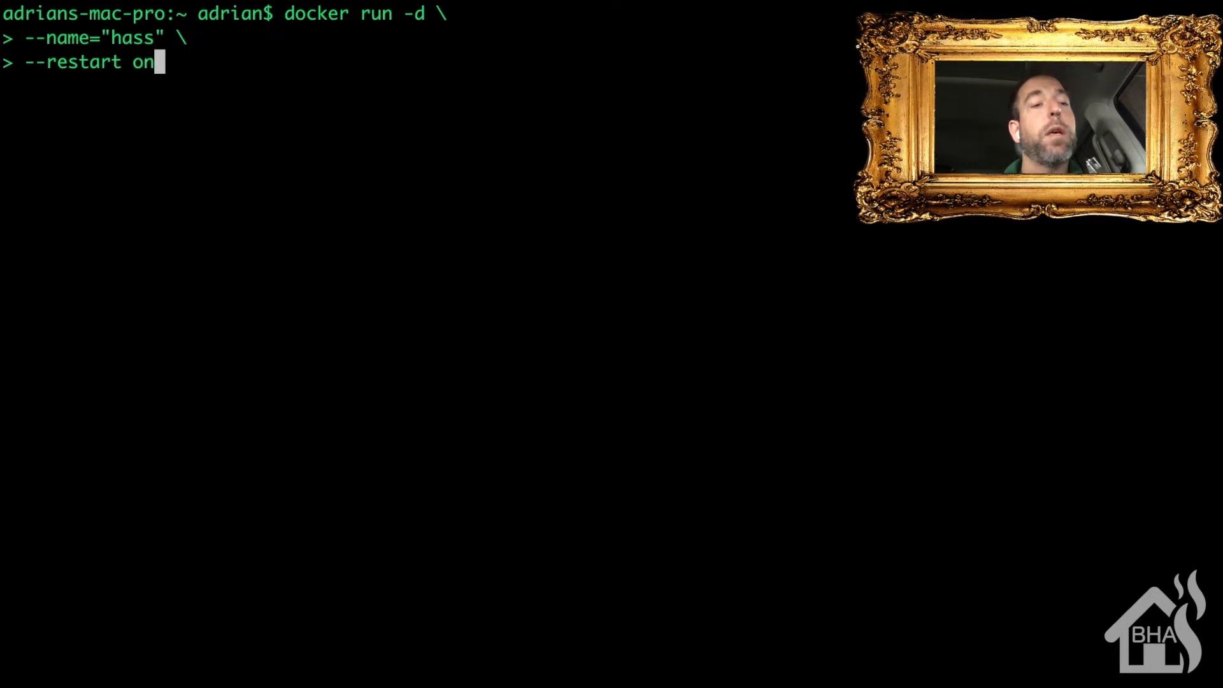
text(-failure \)
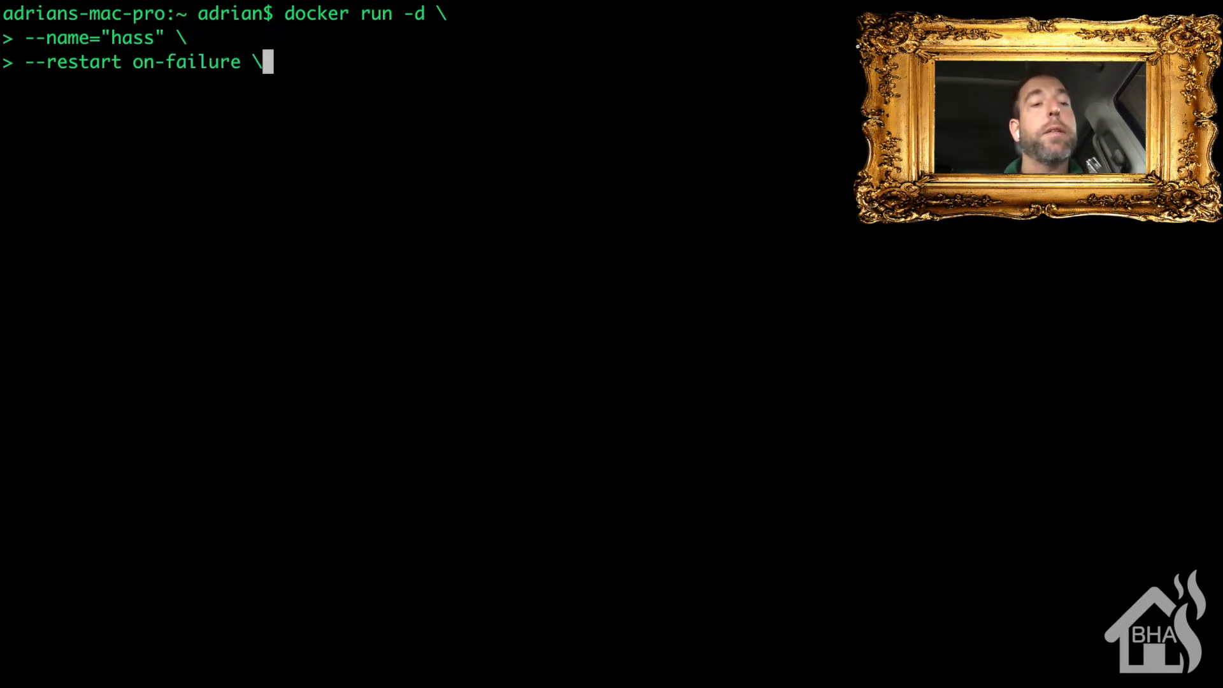
key(Return)
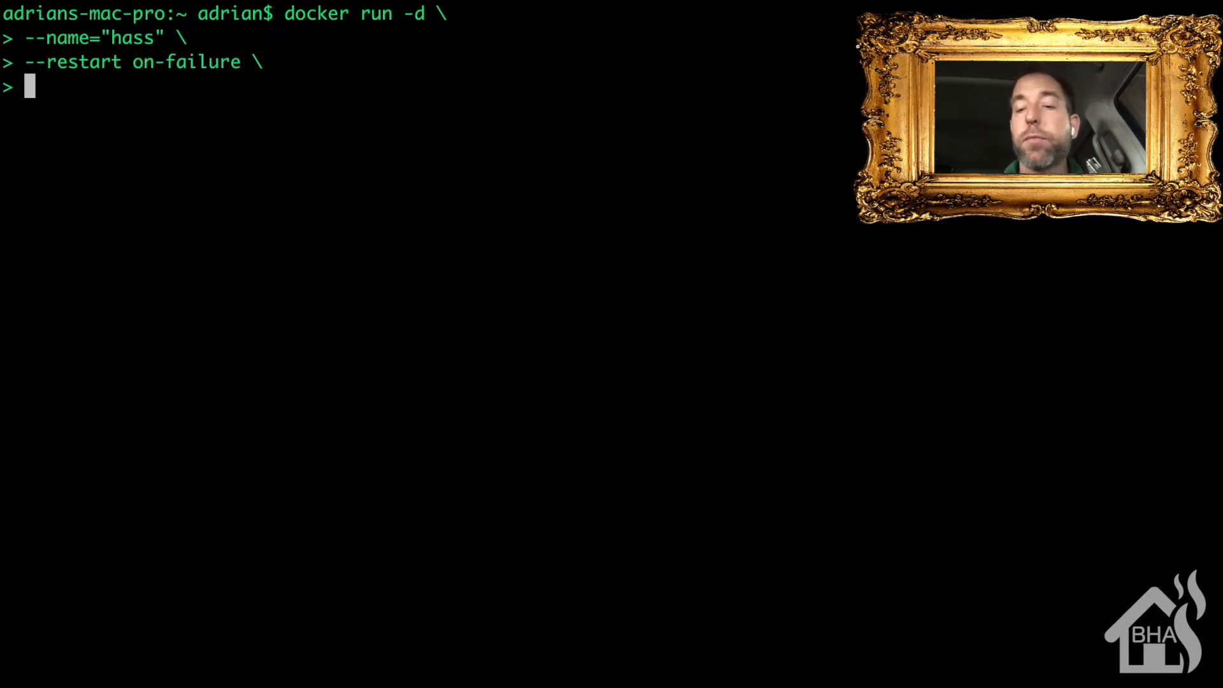
Add the volume /Users/adrian/hass_config:/config and environment TZ=America/Chicago.
text(-v /)
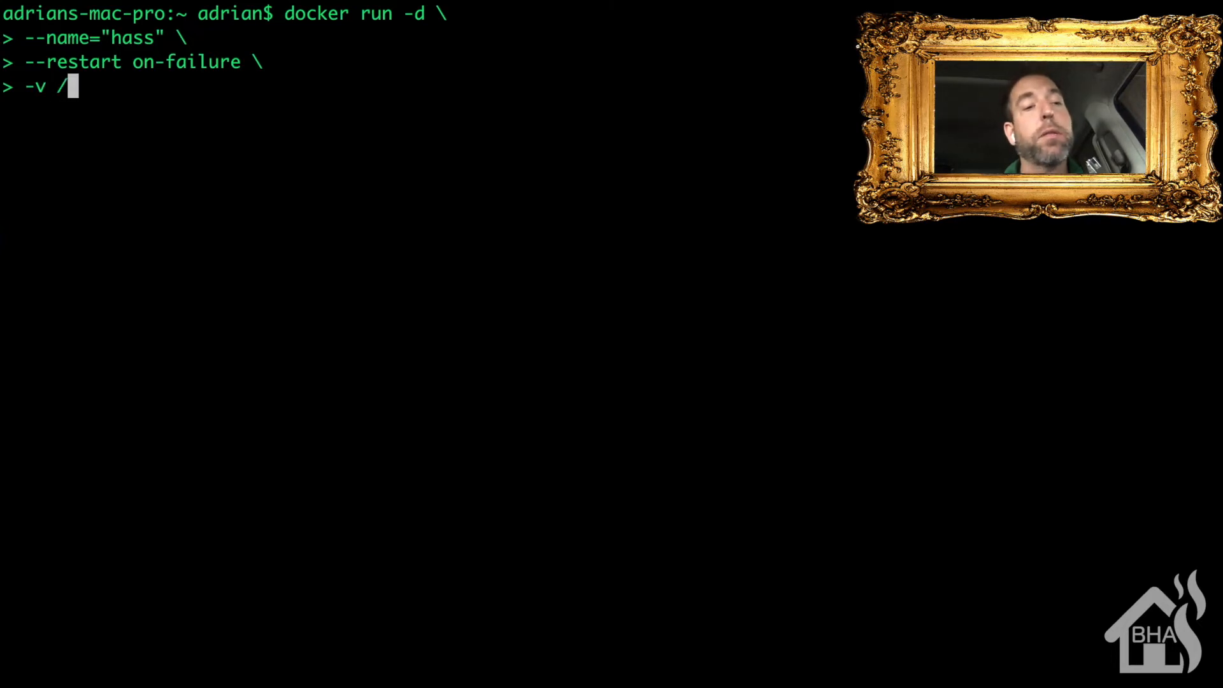
text(Users)
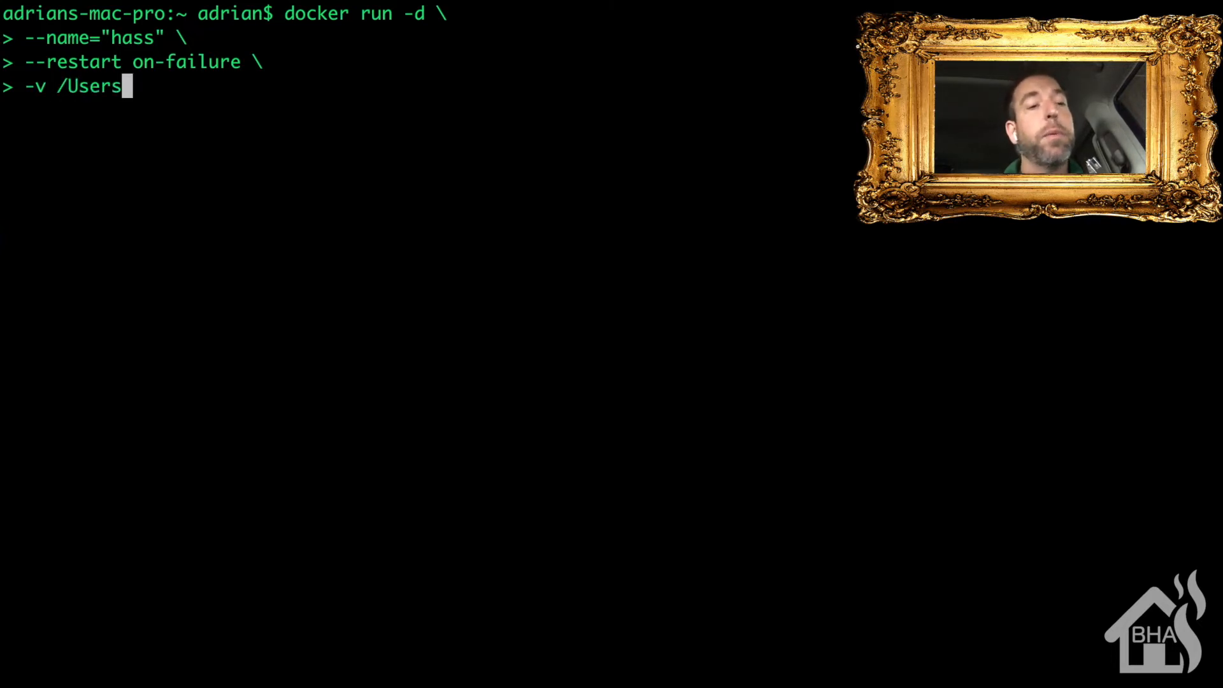
text(/adrian/ha)
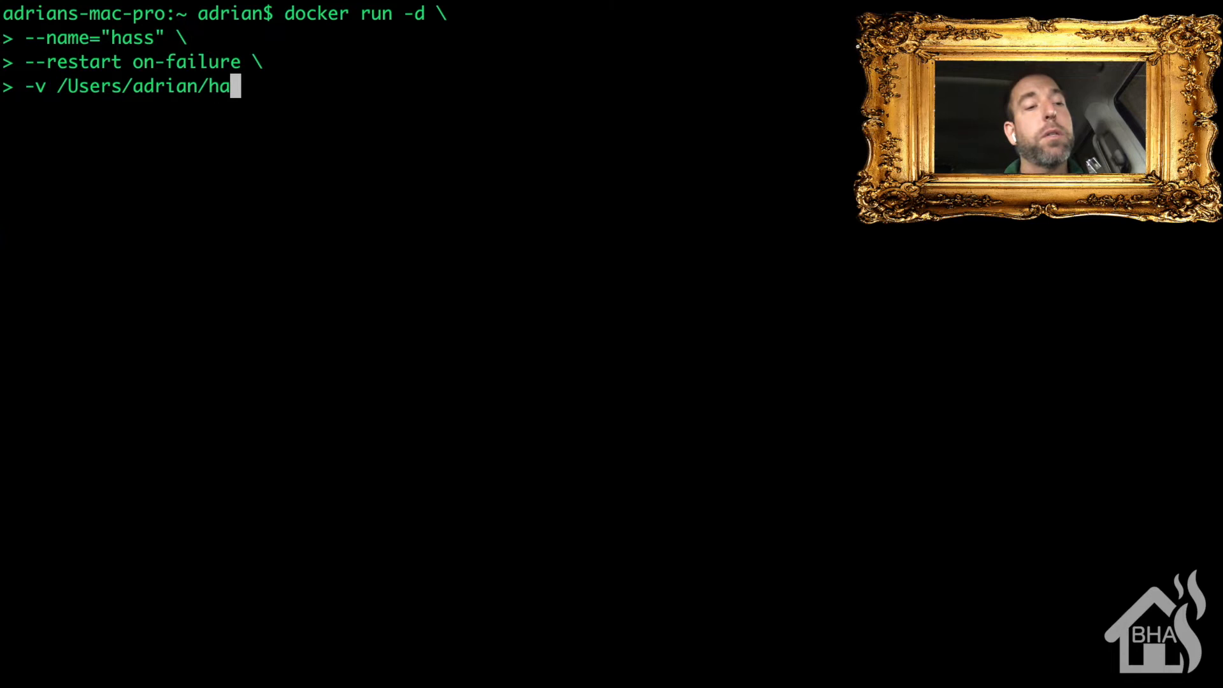
text(ss_)
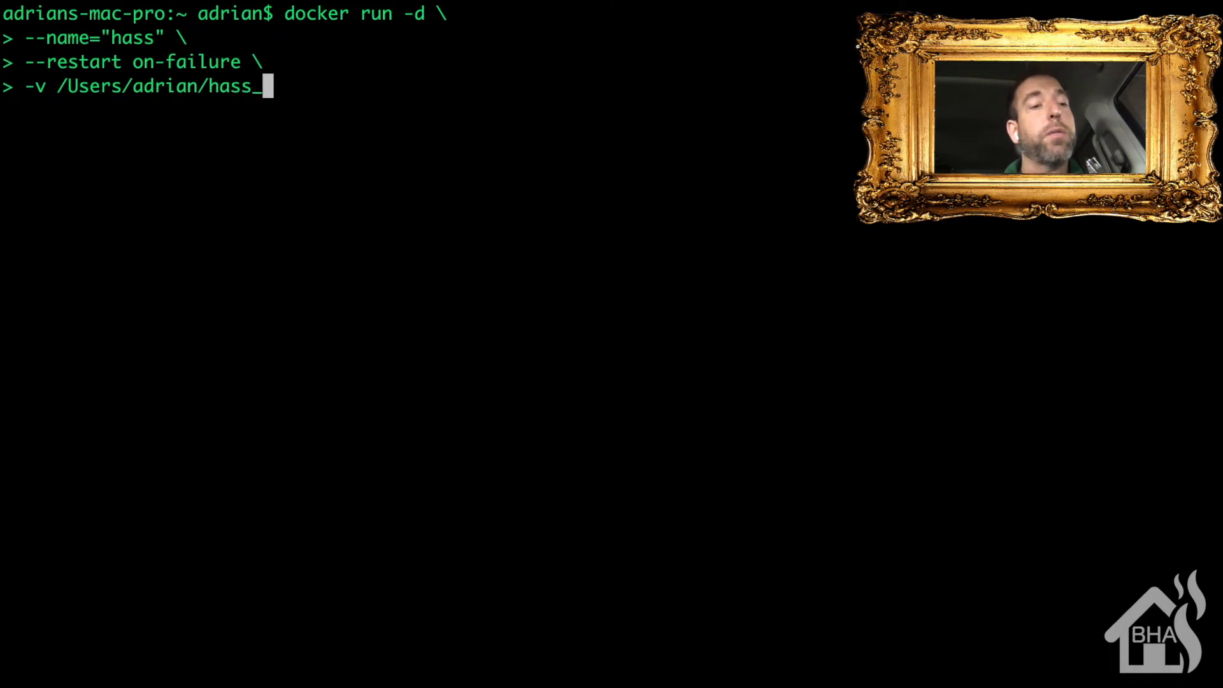
text(config)
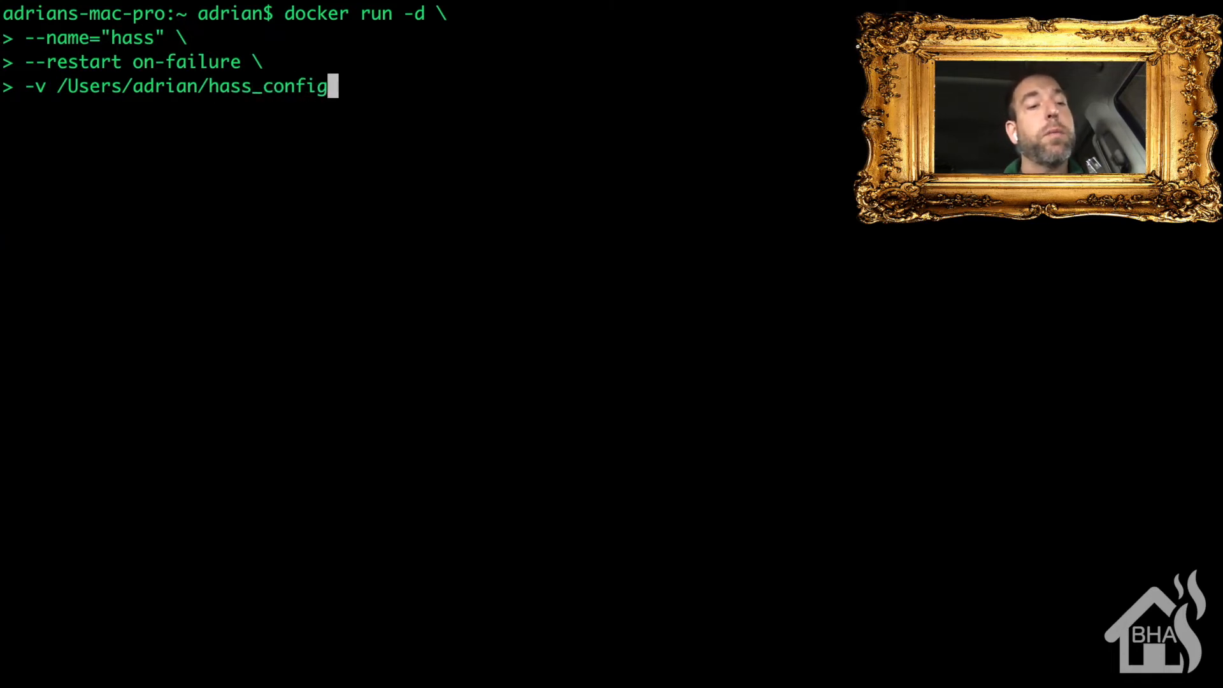
text(:/config)
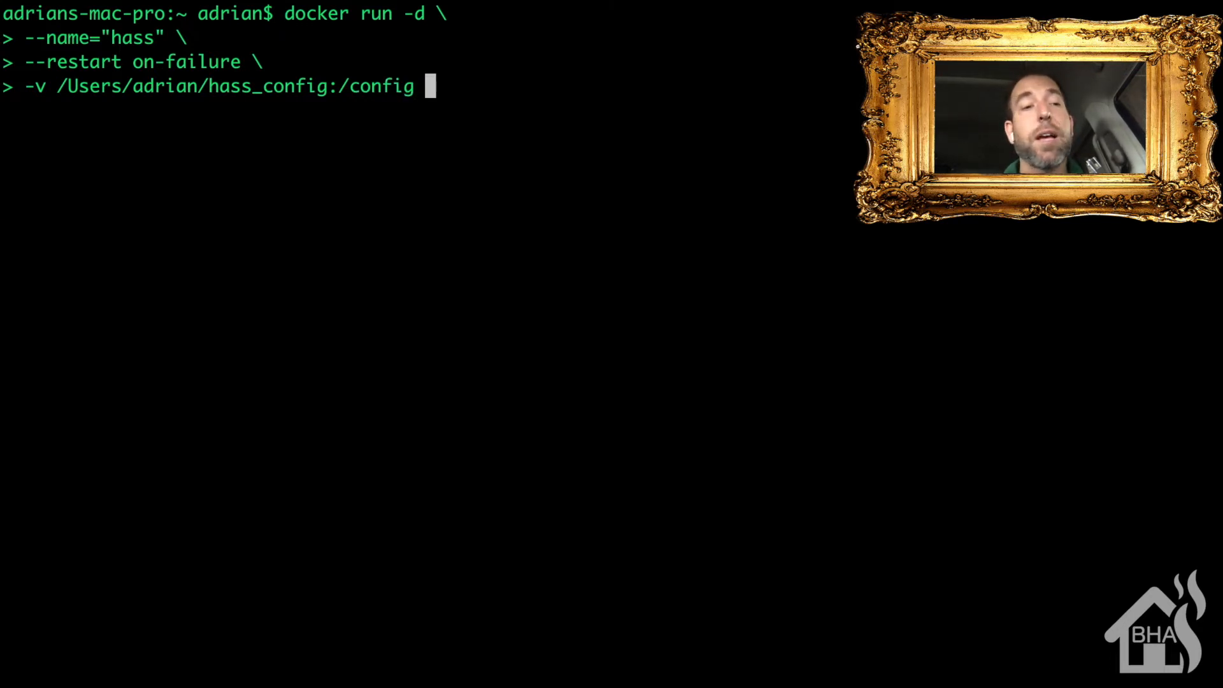
text(\)
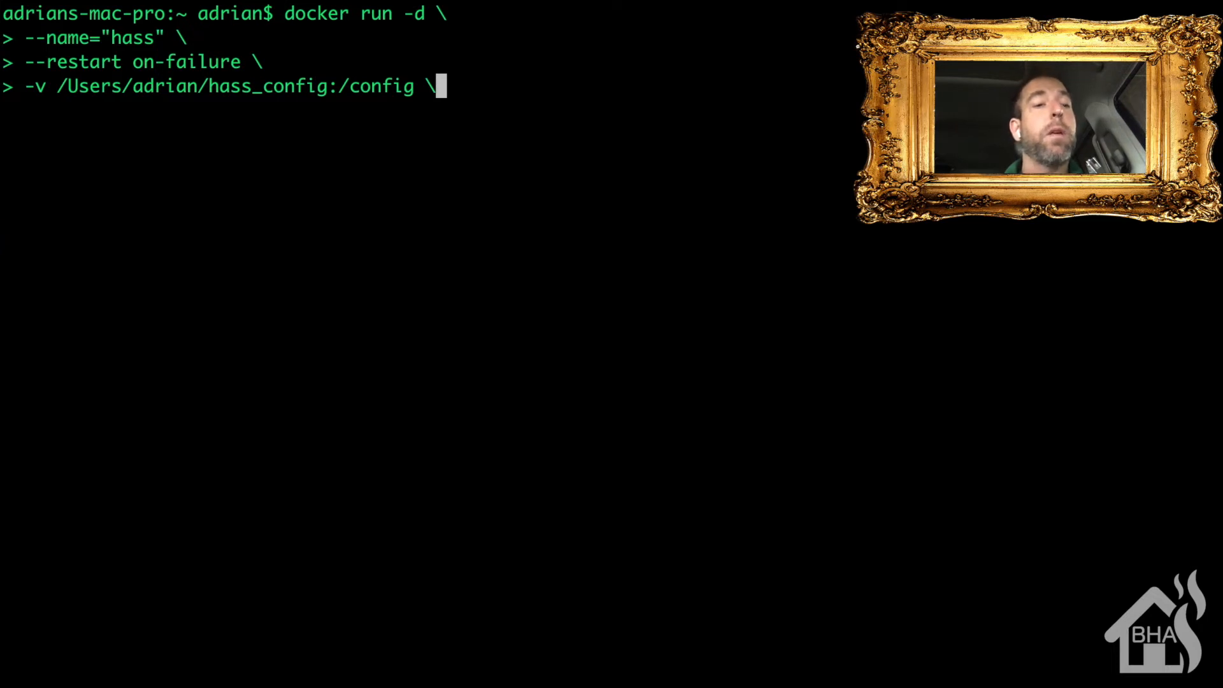
key(Return)
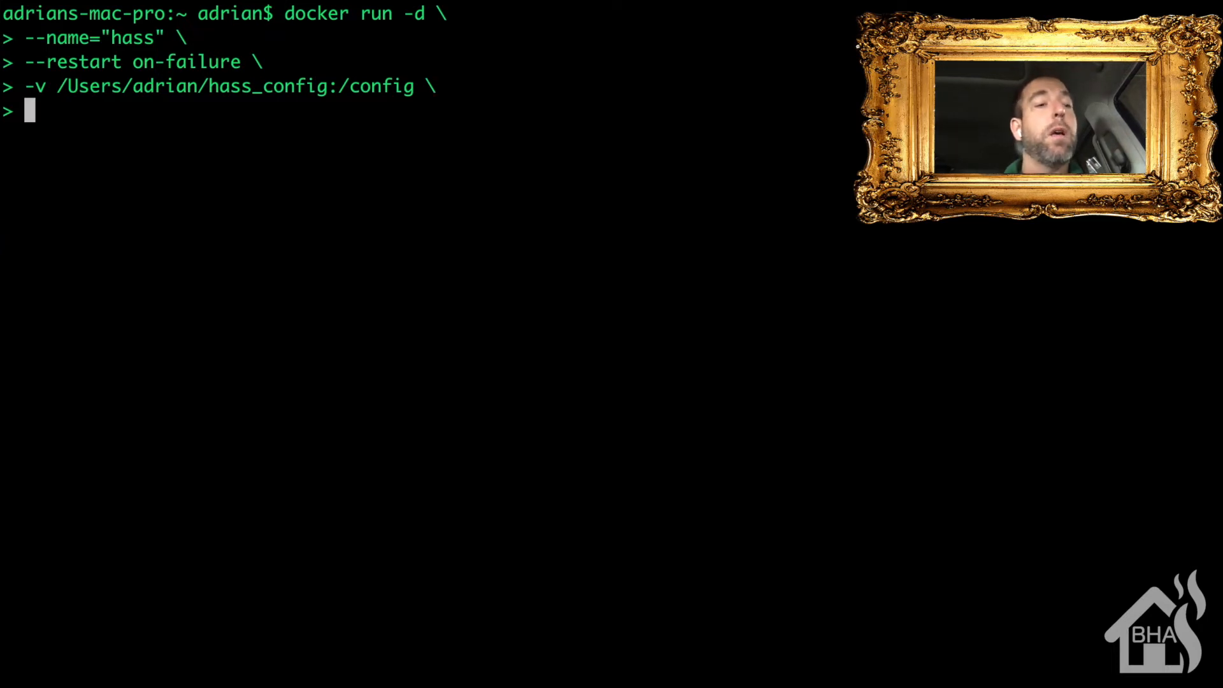
text(-e)
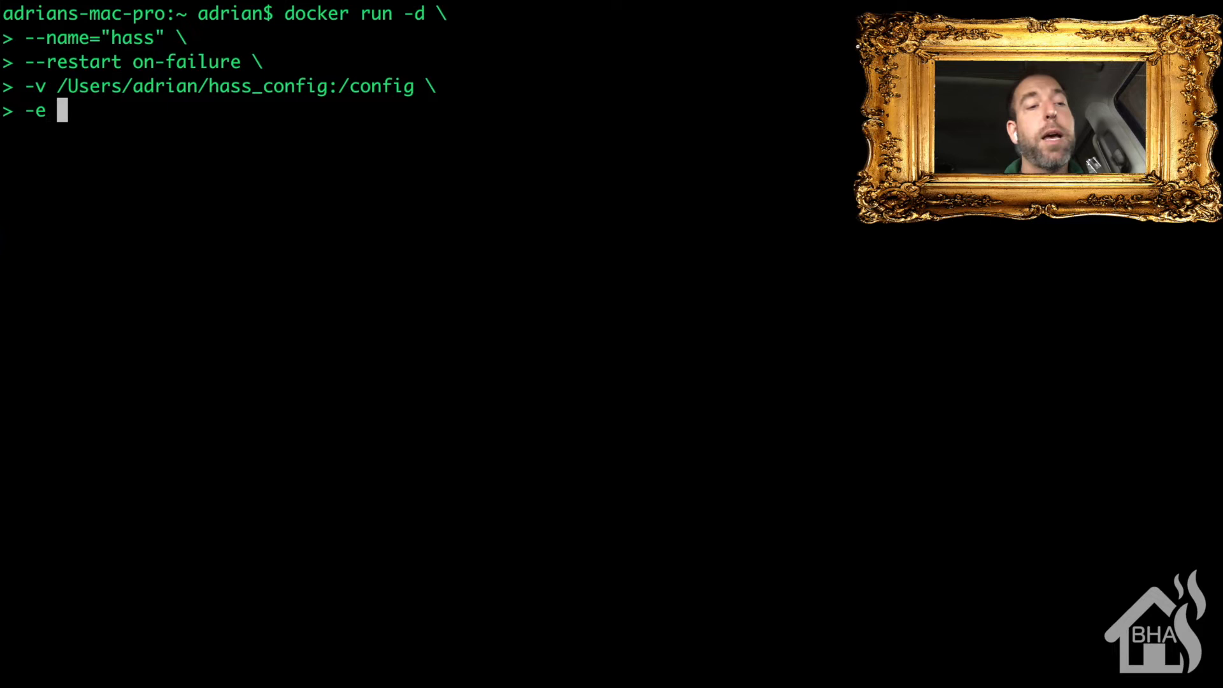
text("T)
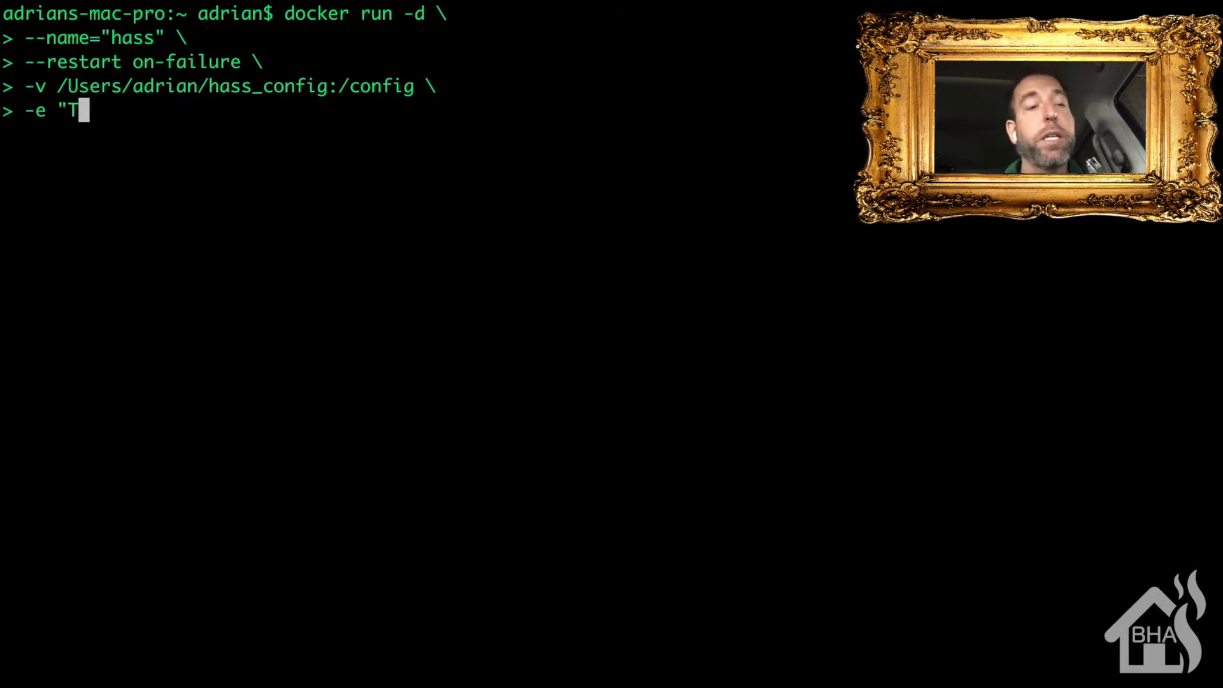
text(Z)
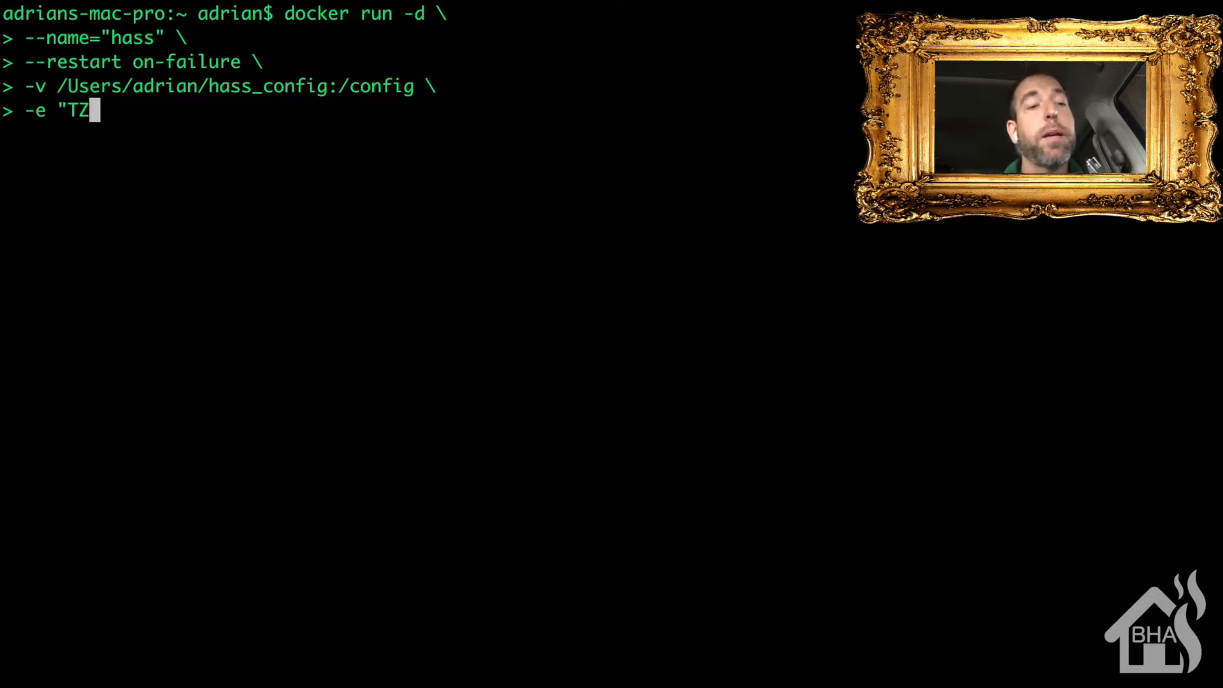
text(=America/)
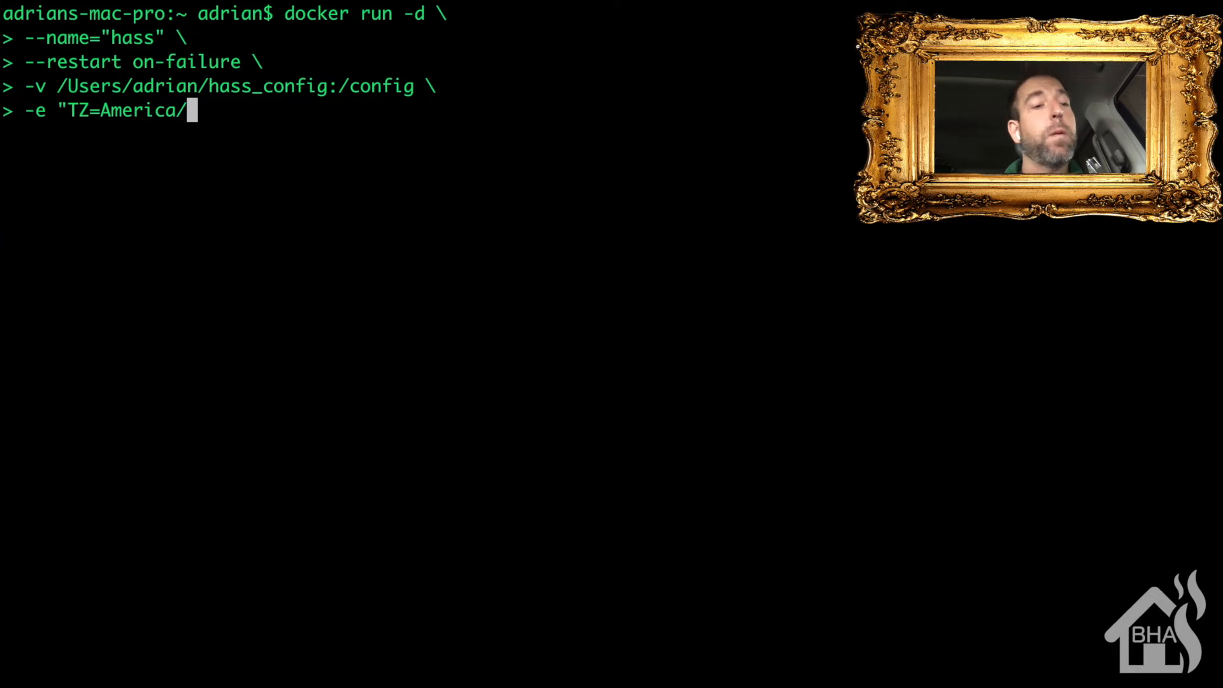
text(Chicago)
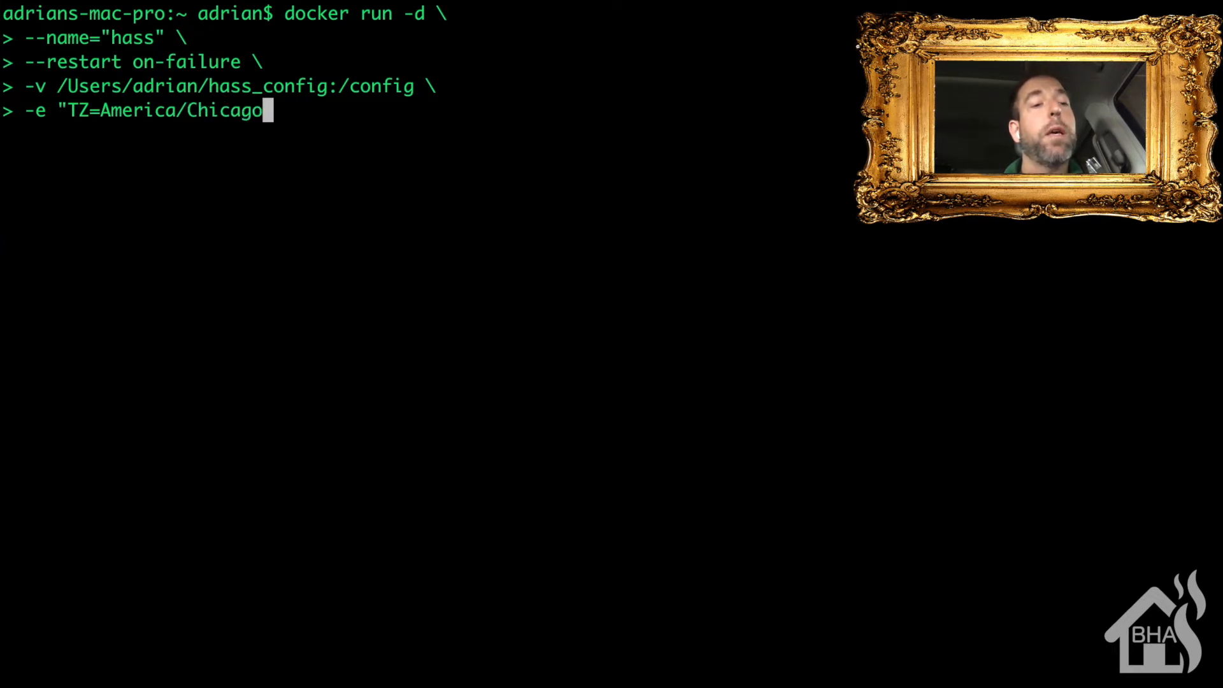
text(" \)
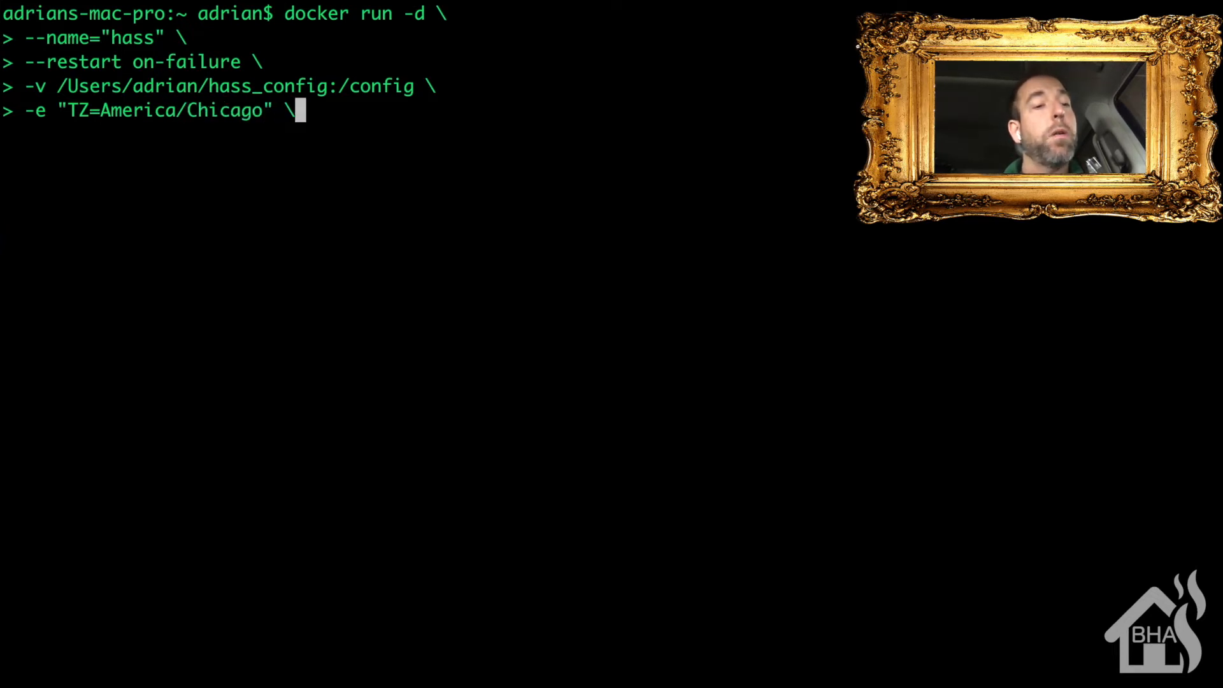
key(Return)
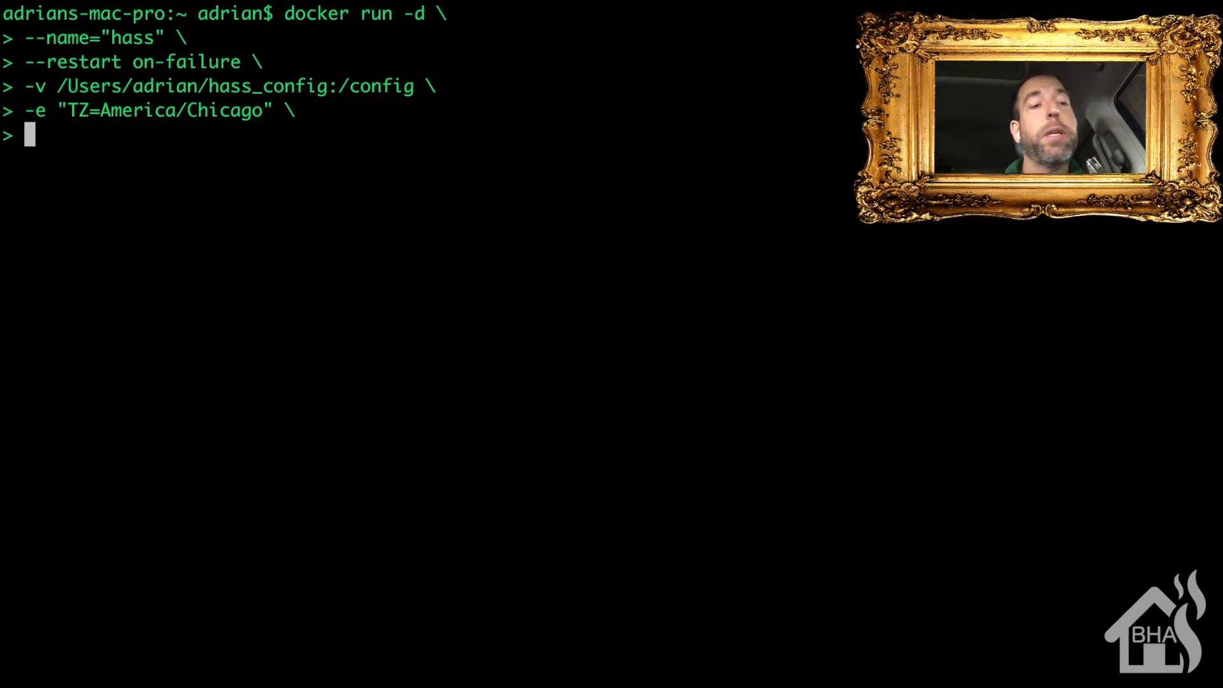
Map port 8123:8123, name the homeassistant/home-assistant image, and launch the container.
text(-p)
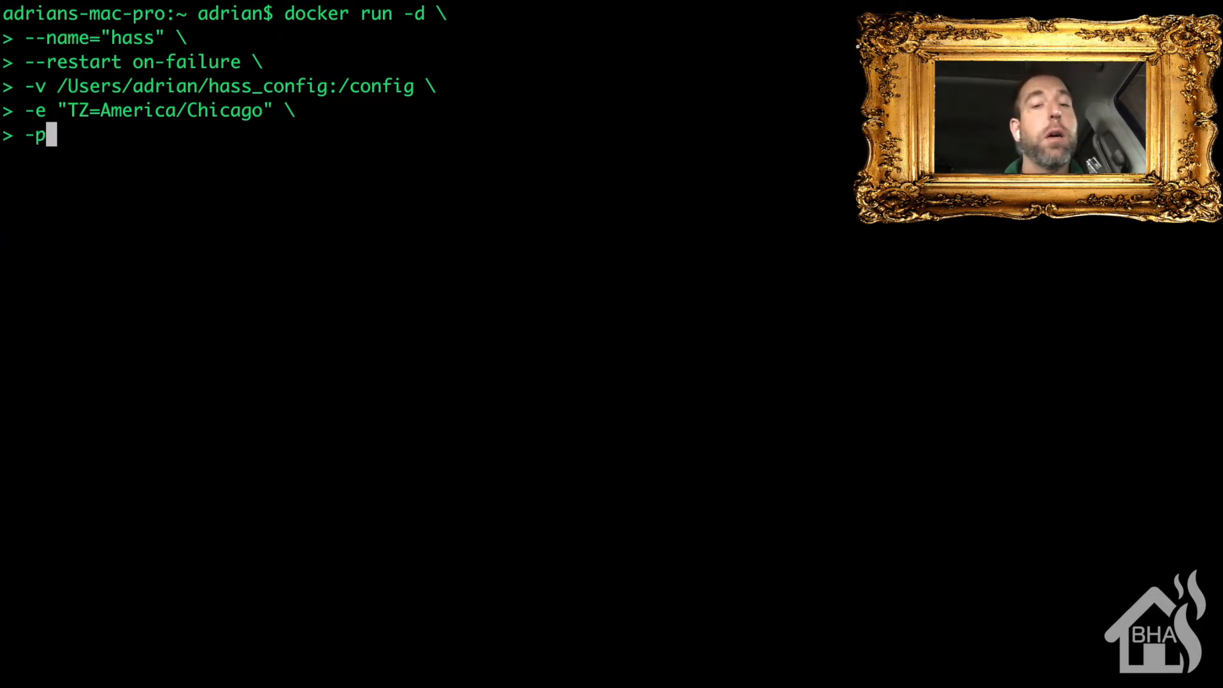
text(81)
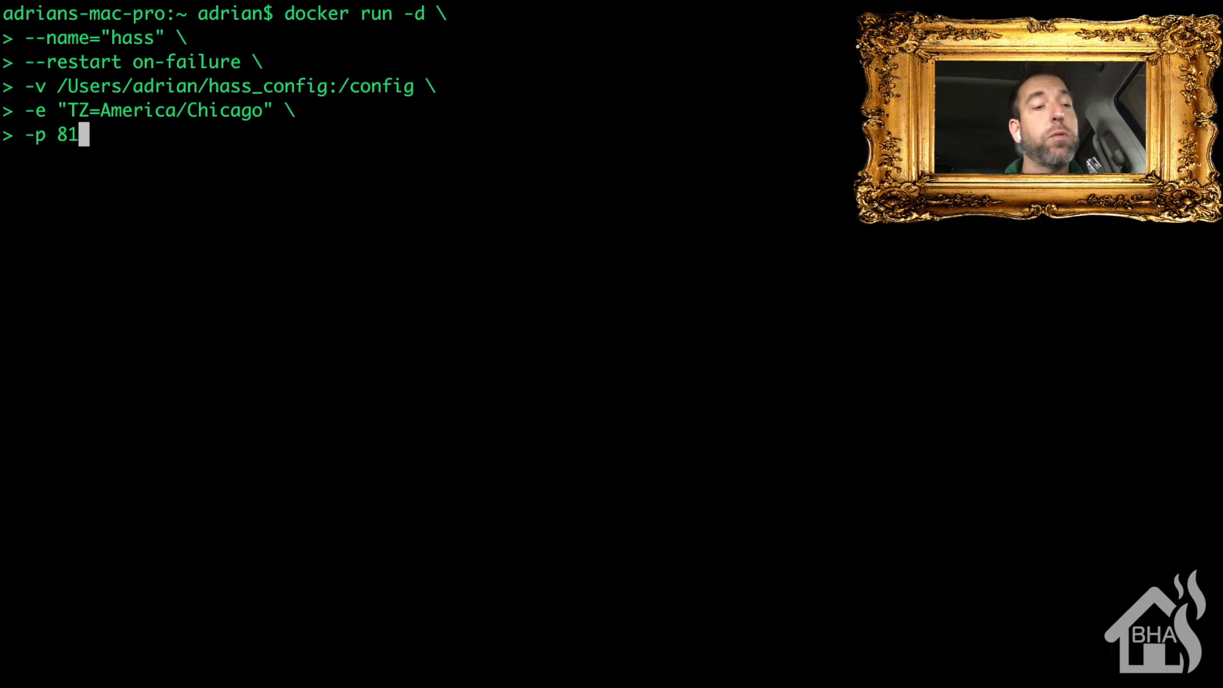
text(23:)
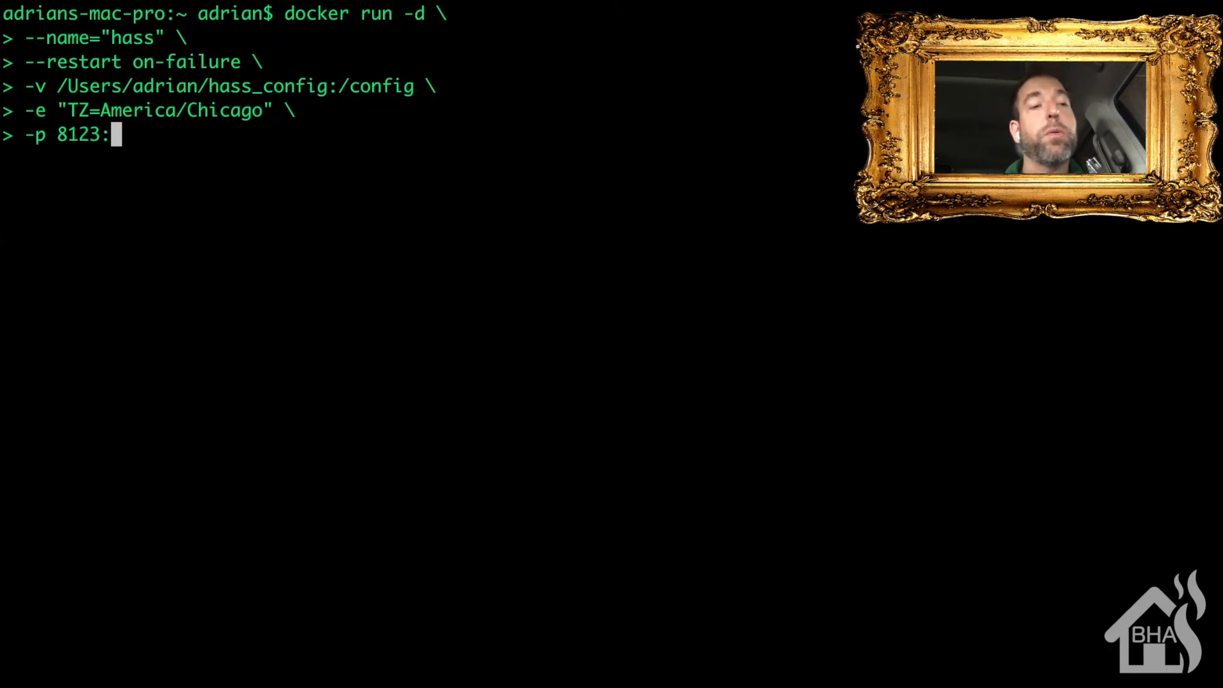
text(8123)
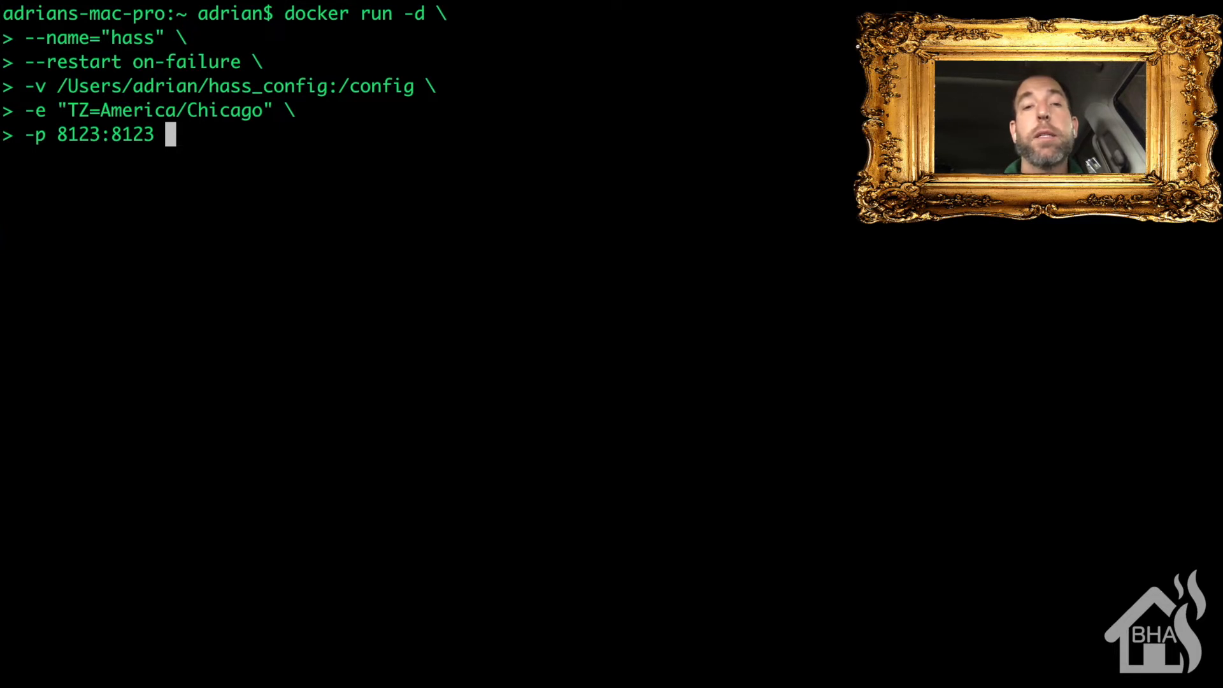
text(\)
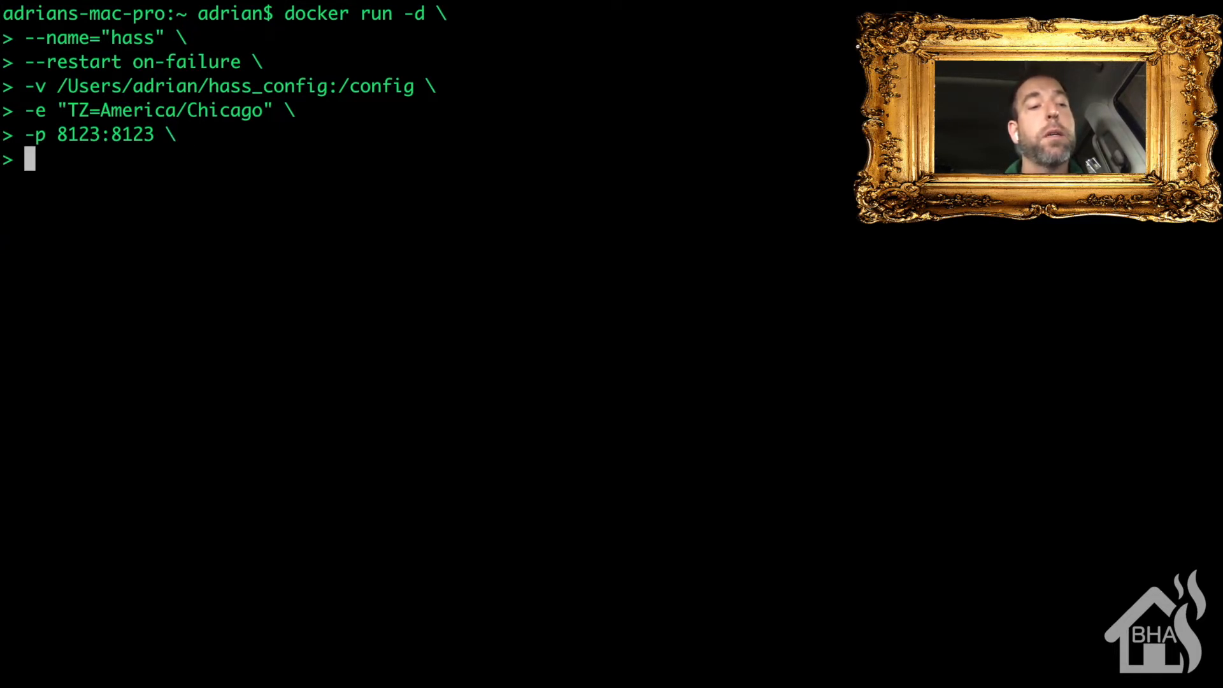
text(homea)
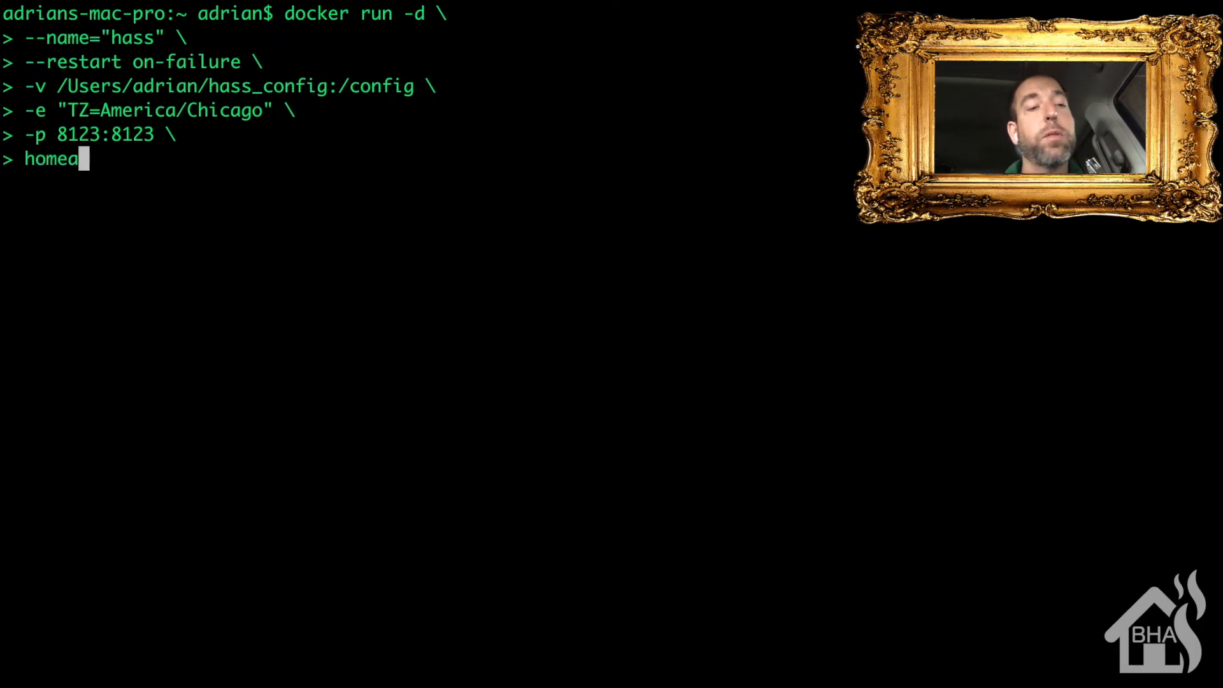
text(ssistant)
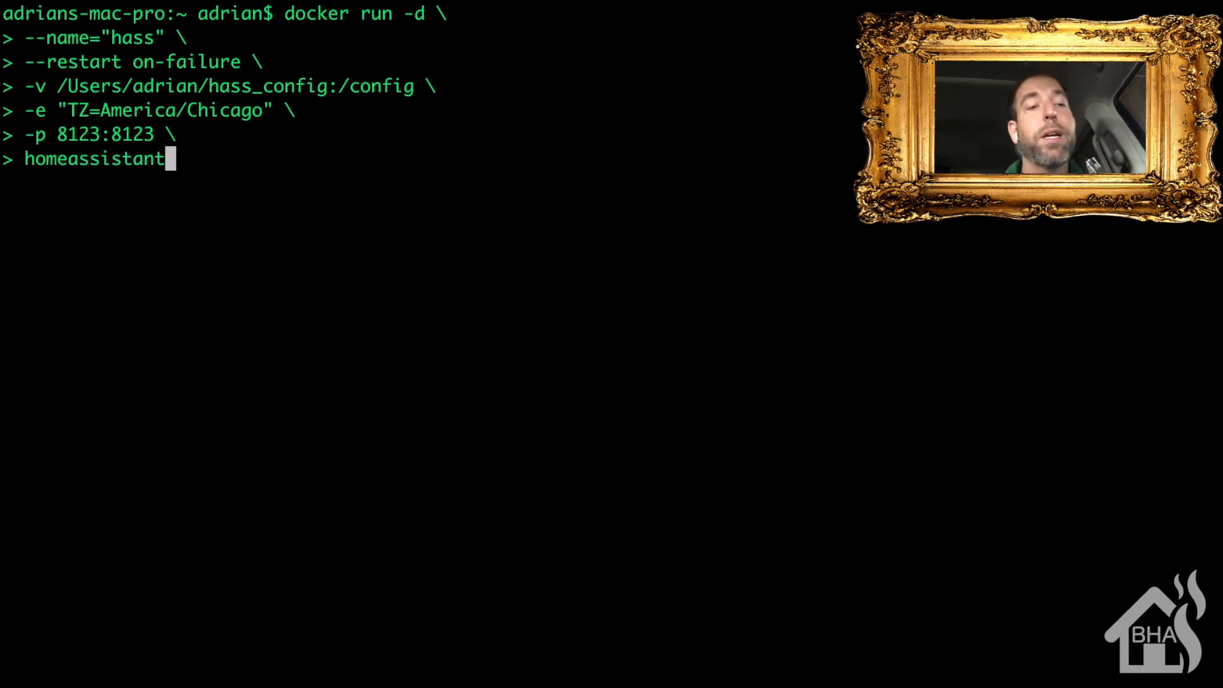
text(/home)
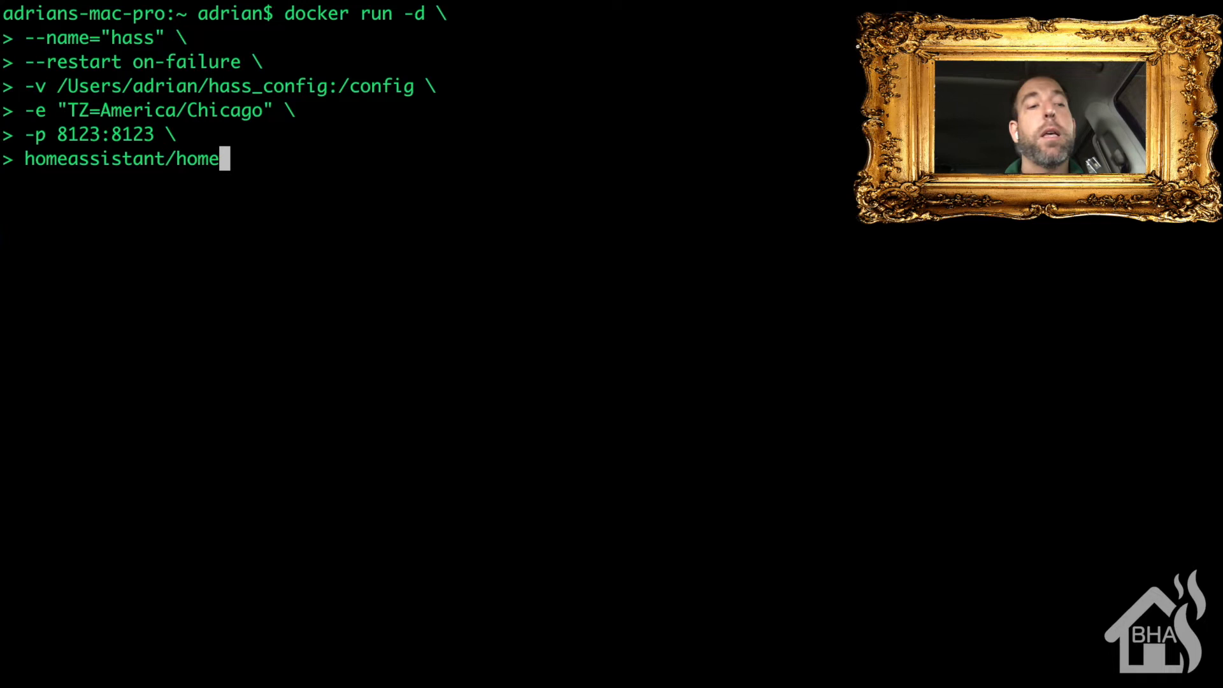
text(-assistant)
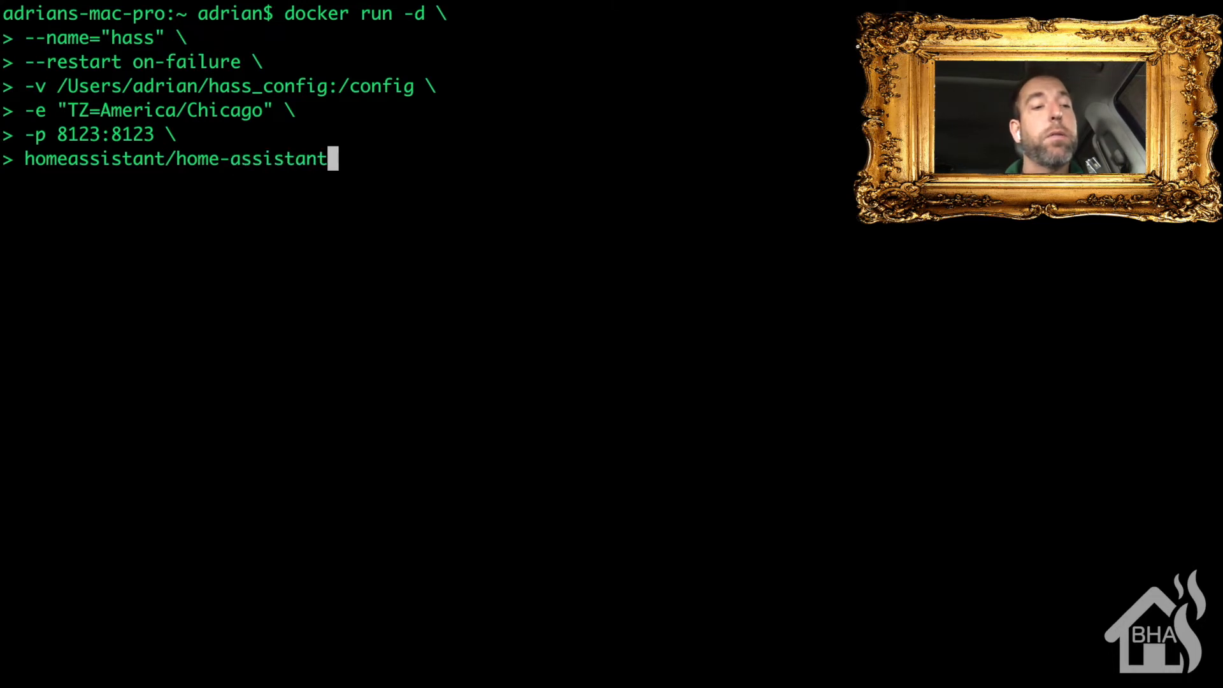
key(Return)
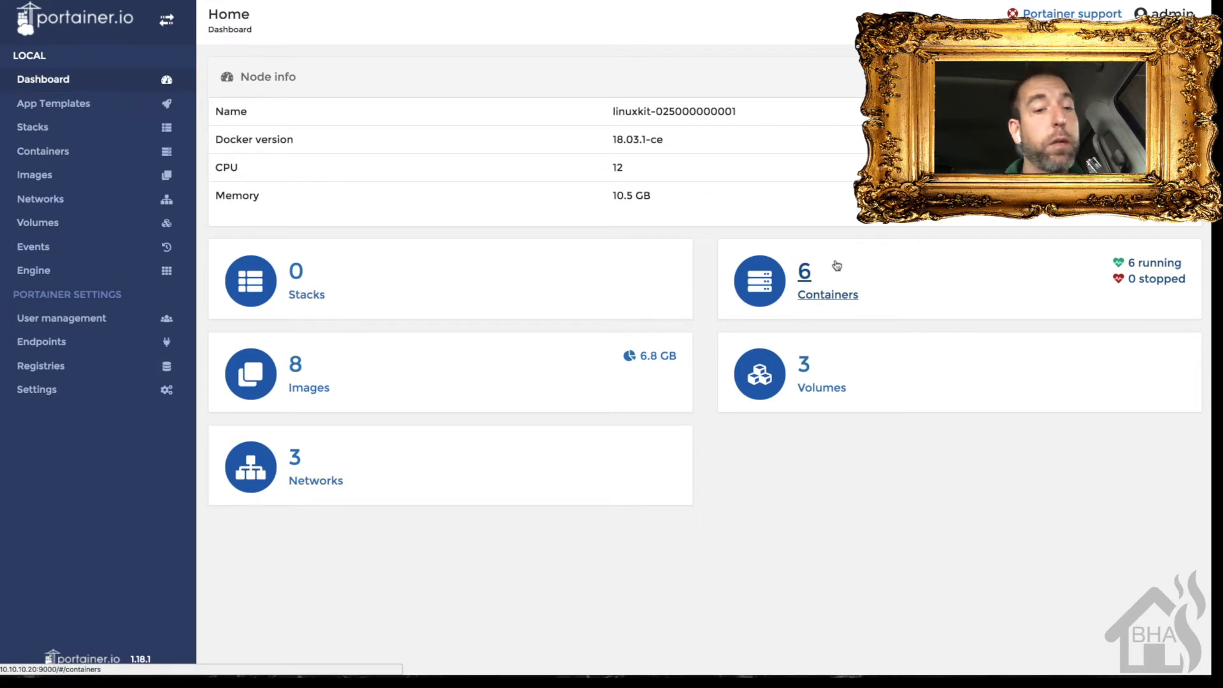
Show Portainer's container list with hass running among six containers.
click(803, 270)
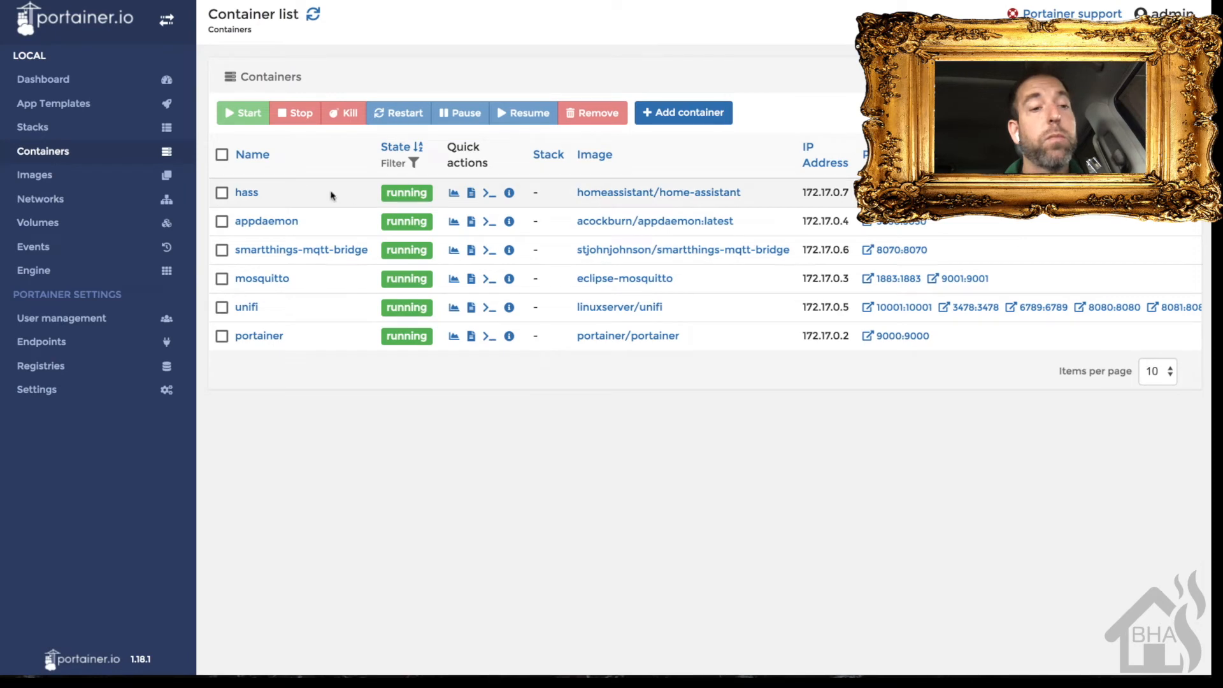
mouse_move(305, 194)
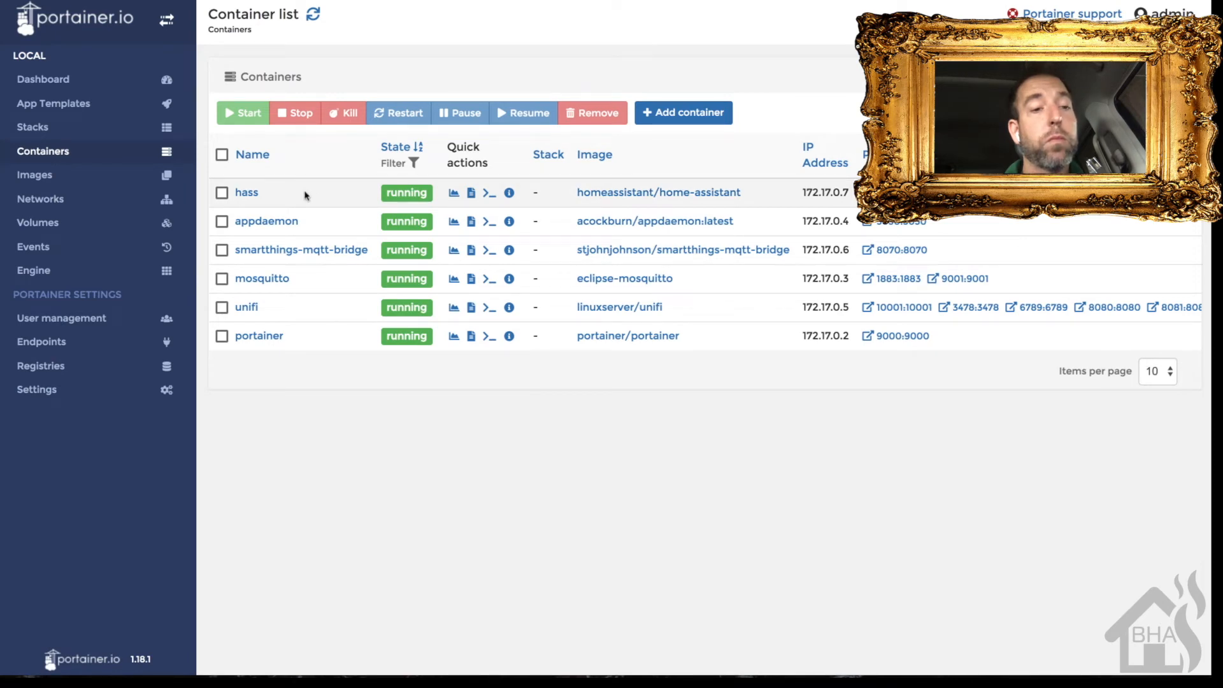
Review the hass container details: port 8123, America/Chicago TZ, on-failure restart, /config volume.
click(246, 193)
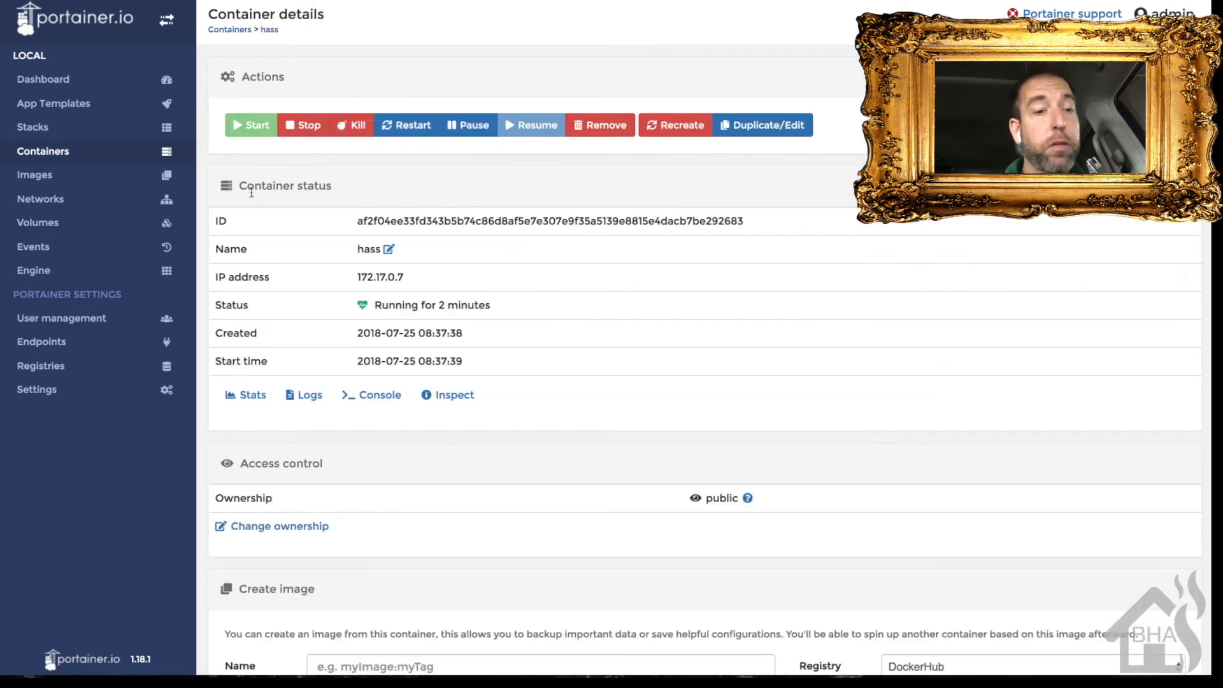
scroll(down, 3)
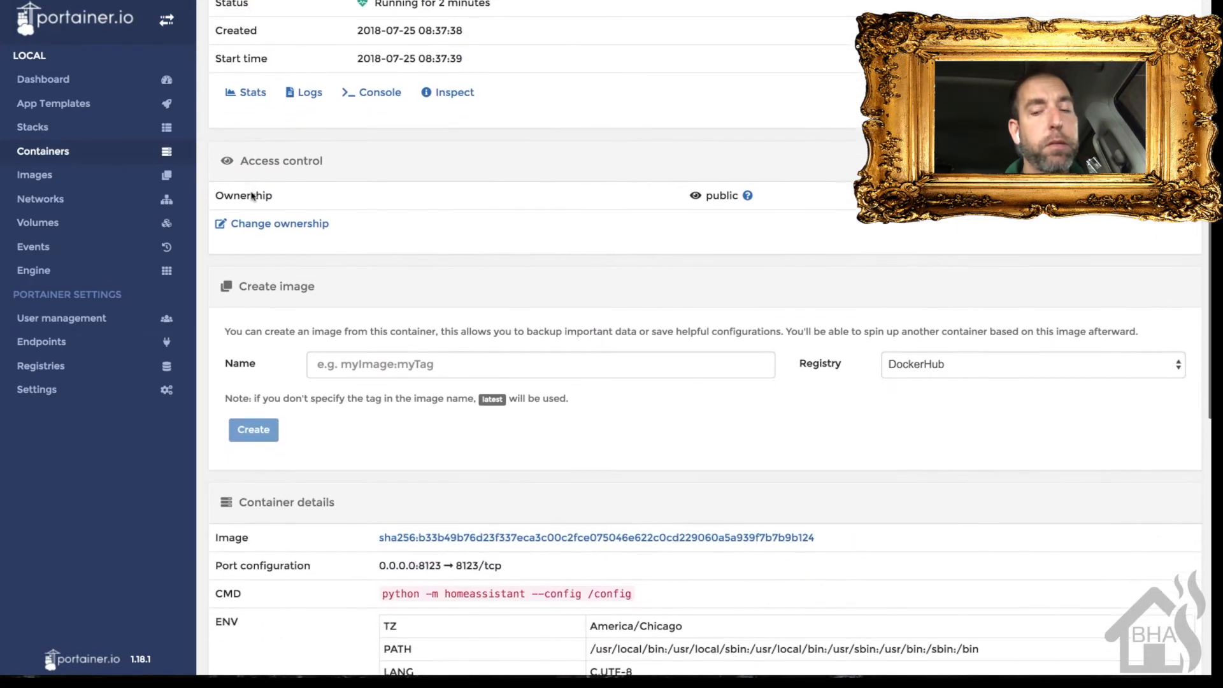
scroll(down, 3)
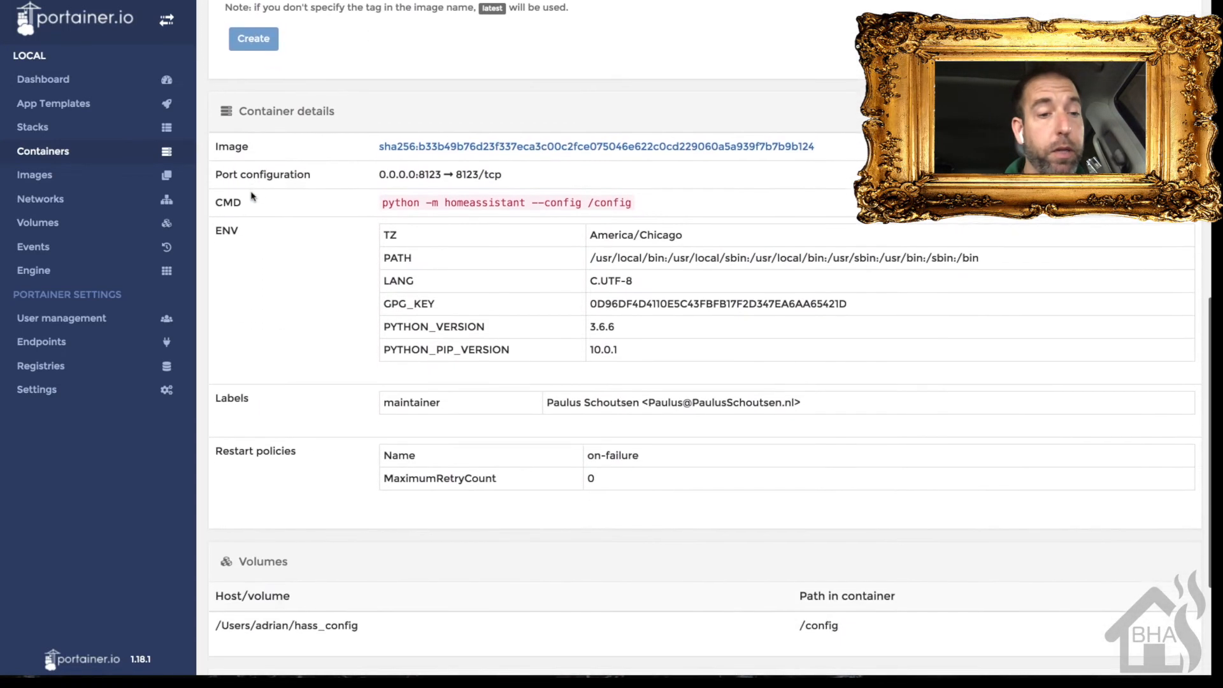
scroll(up, 3)
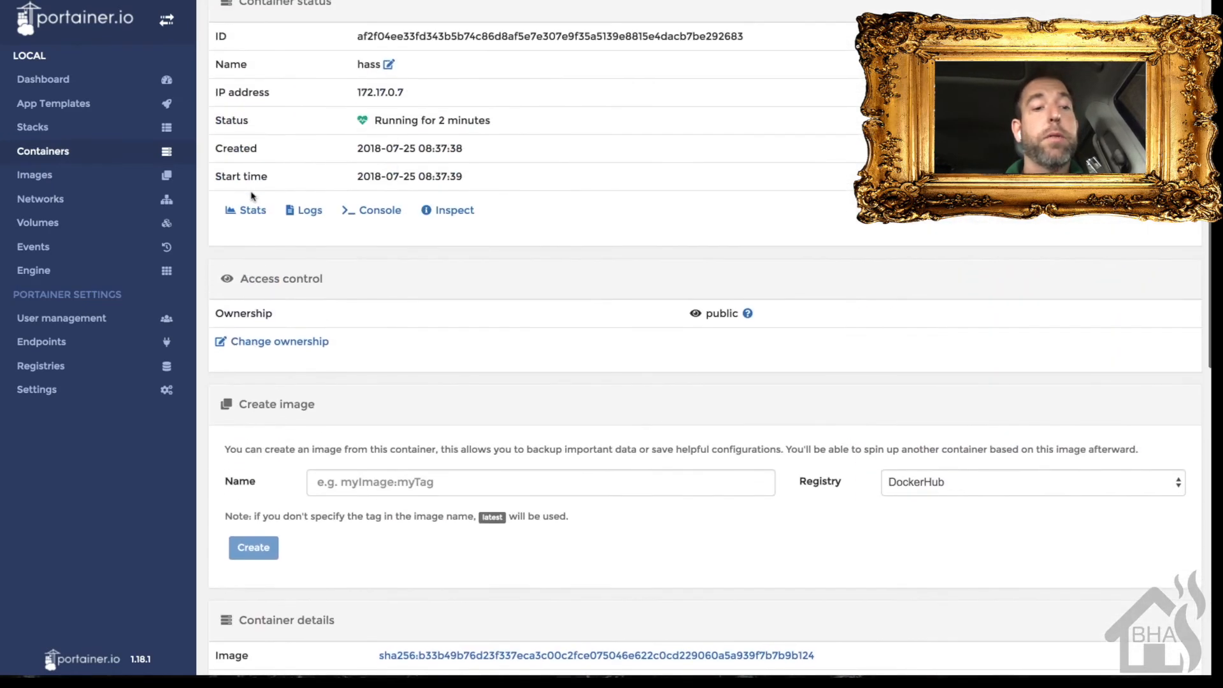
scroll(up, 3)
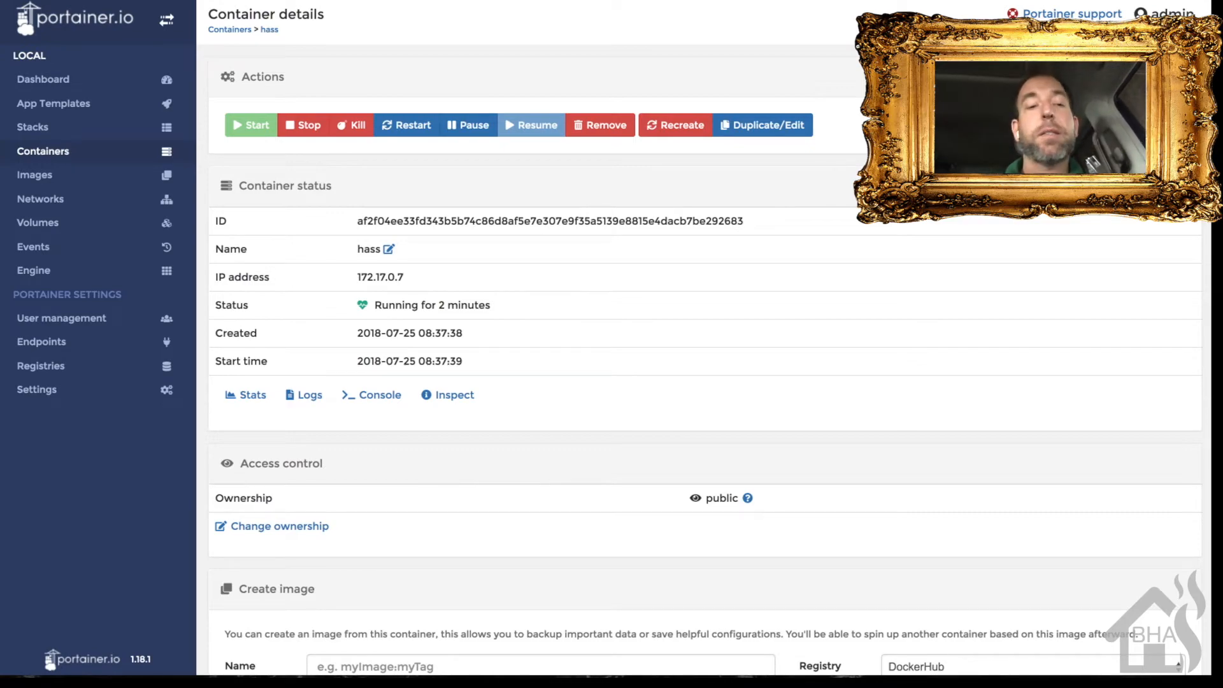
click(1165, 13)
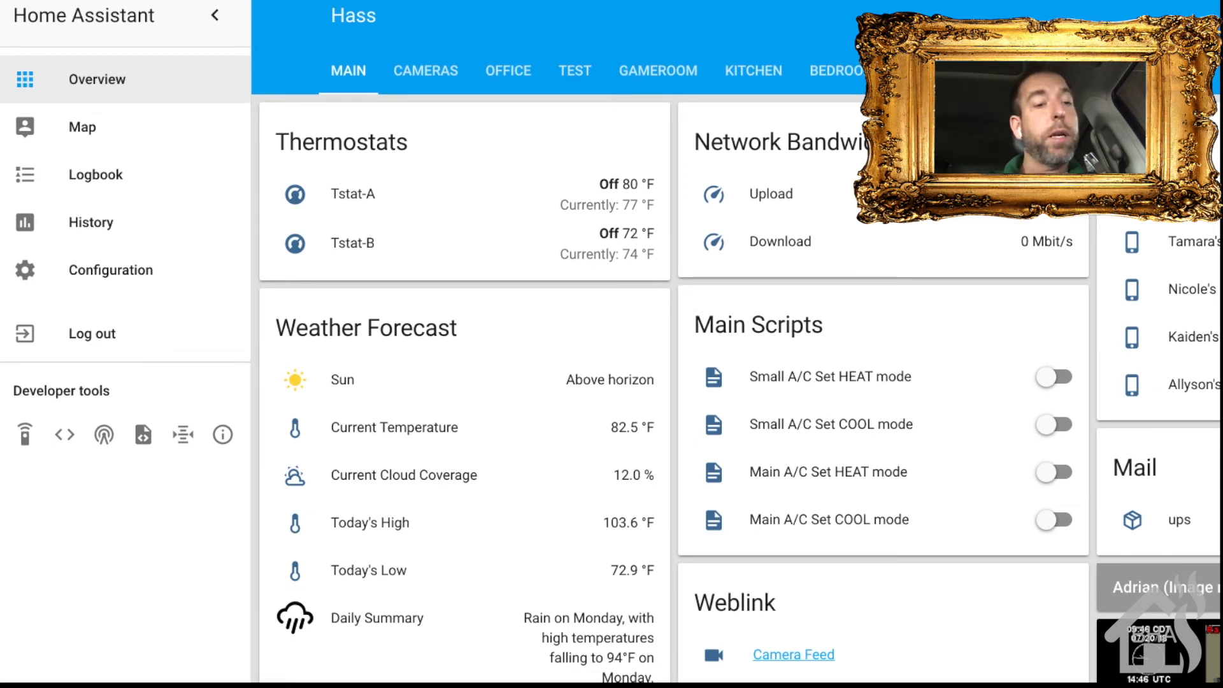
mouse_move(133, 404)
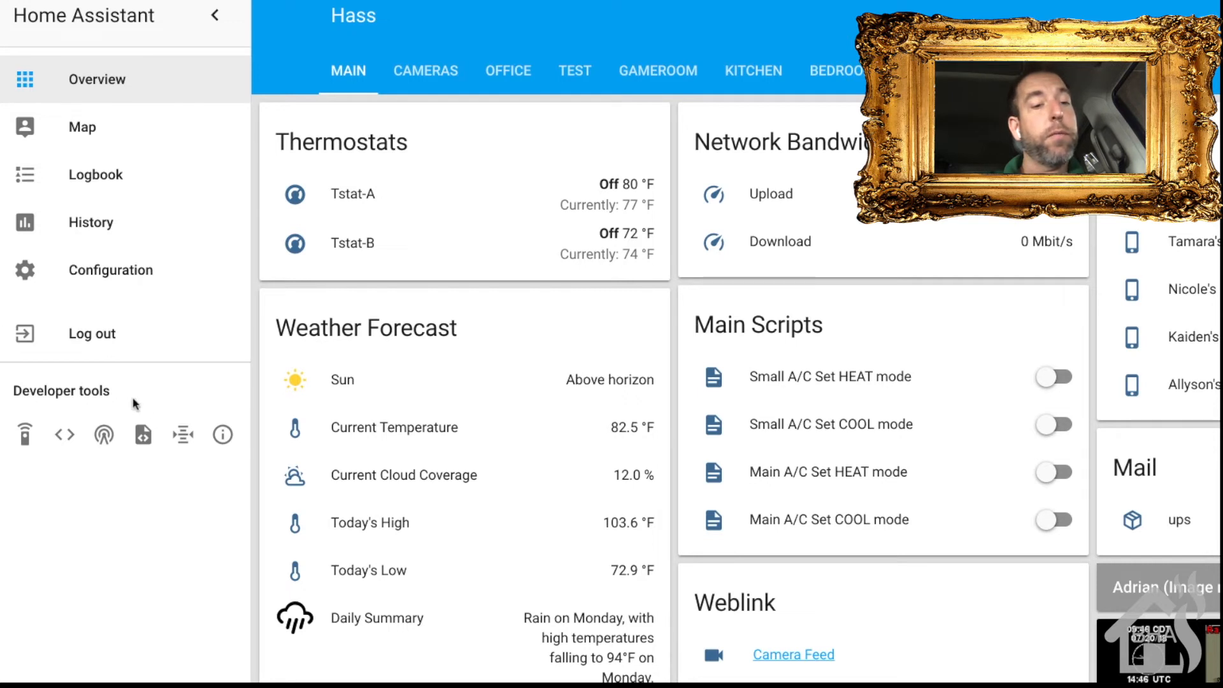
Show Home Assistant's About page reporting version 0.74.2.
click(222, 434)
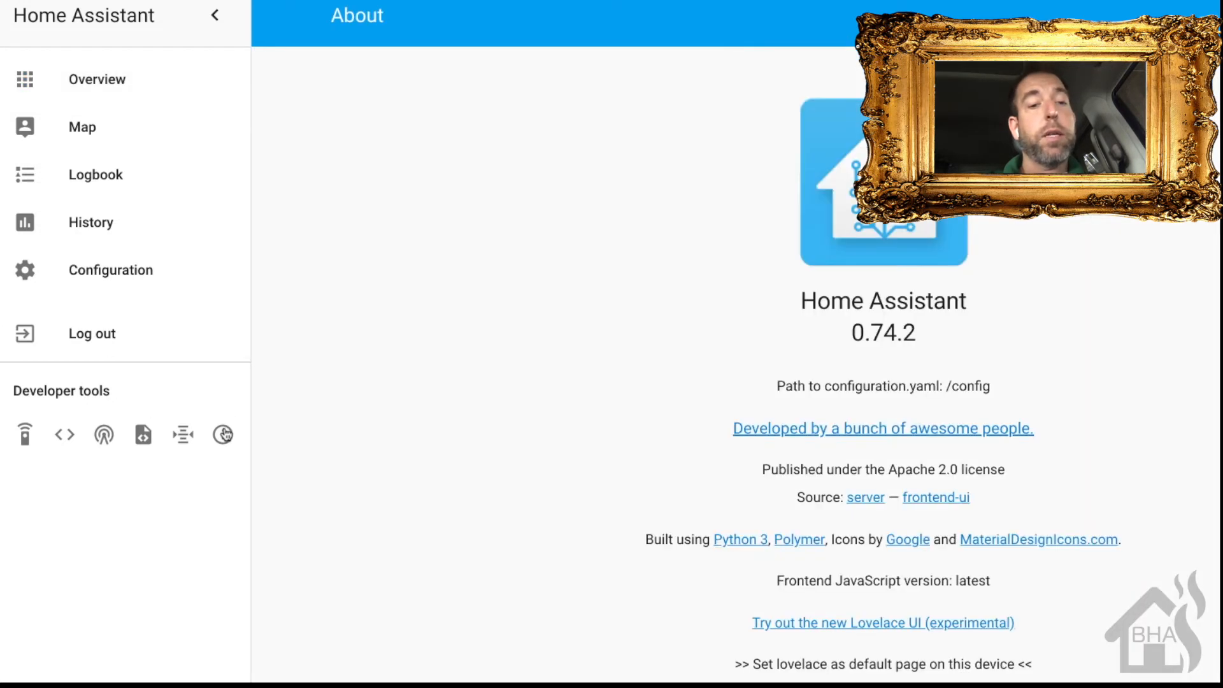